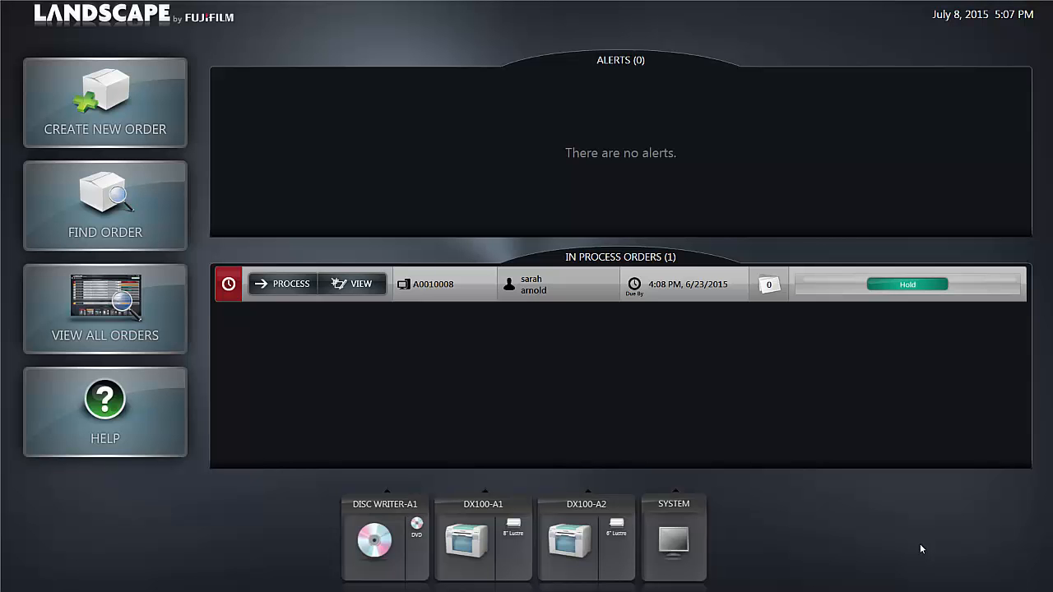
mouse_move(925, 538)
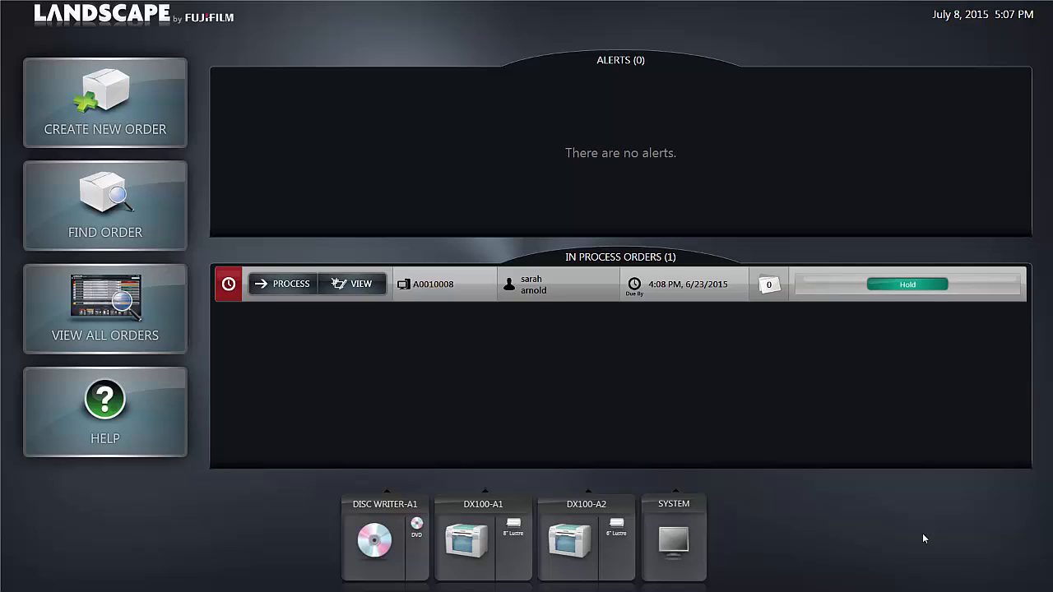
mouse_move(929, 526)
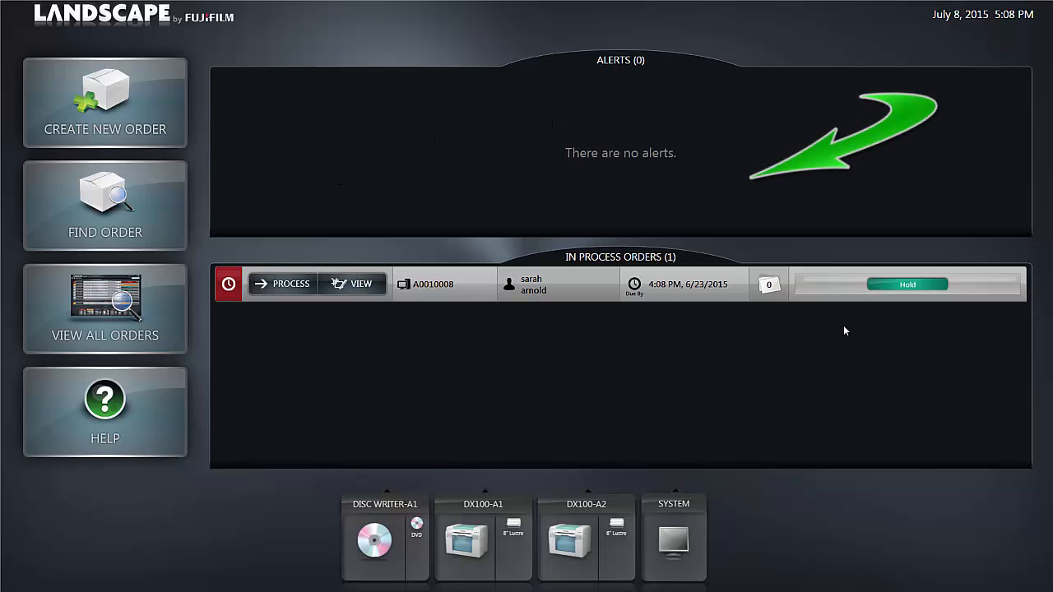
mouse_move(647, 58)
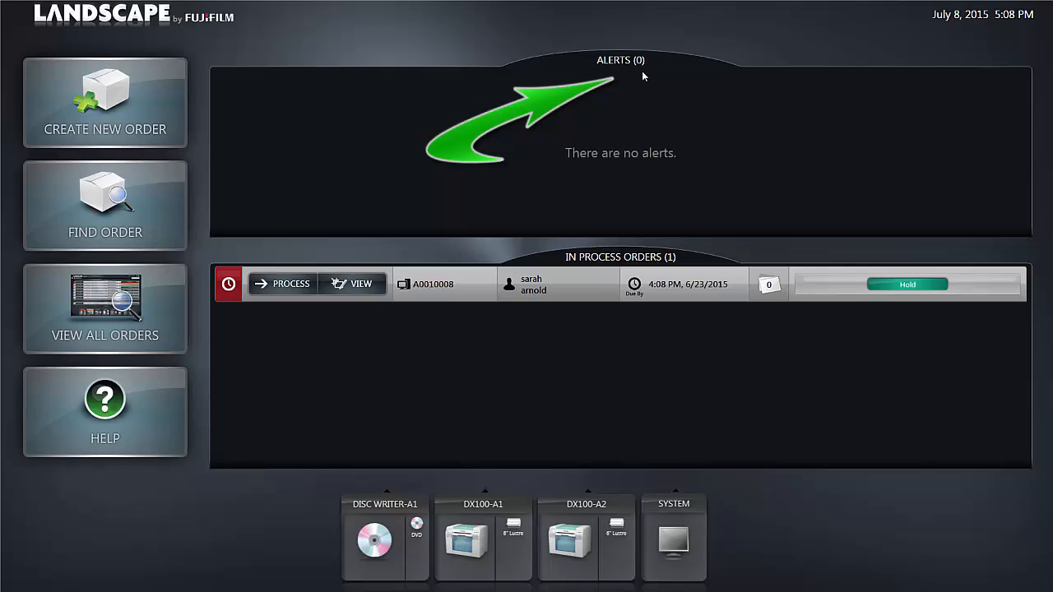
mouse_move(628, 73)
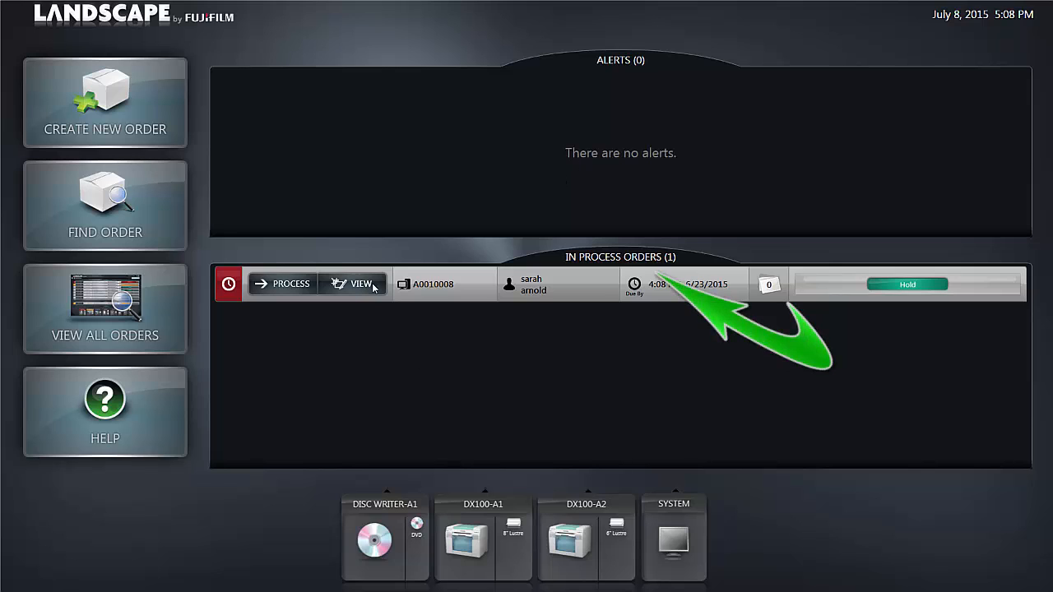
mouse_move(603, 270)
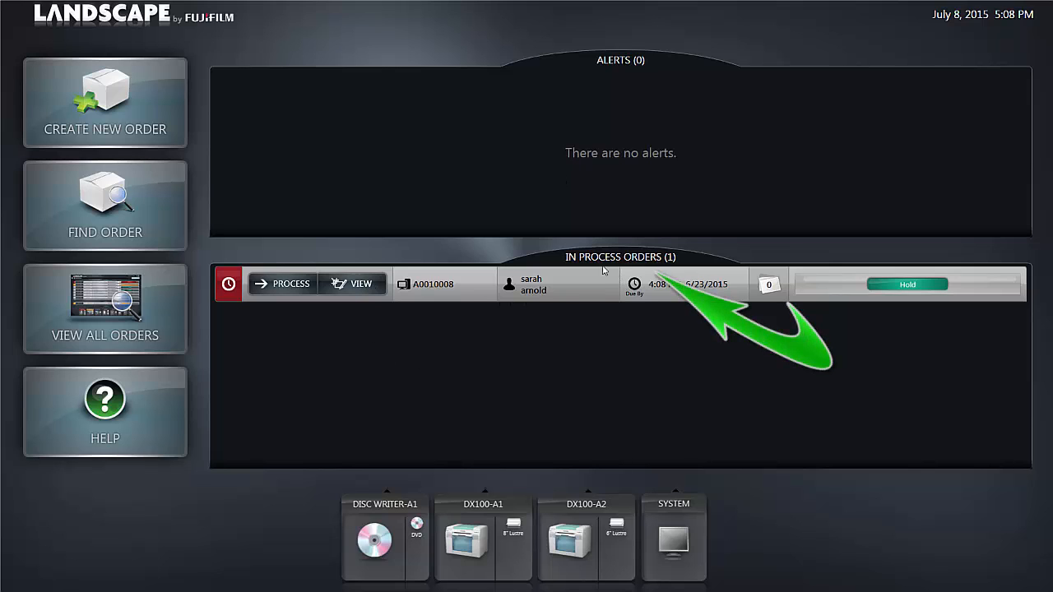
mouse_move(641, 266)
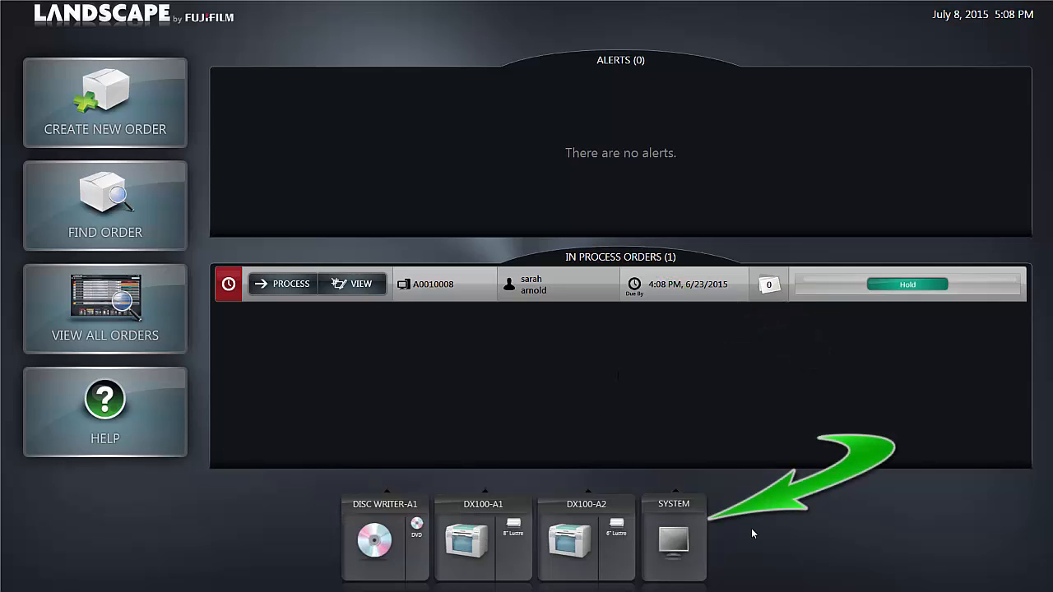
mouse_move(391, 533)
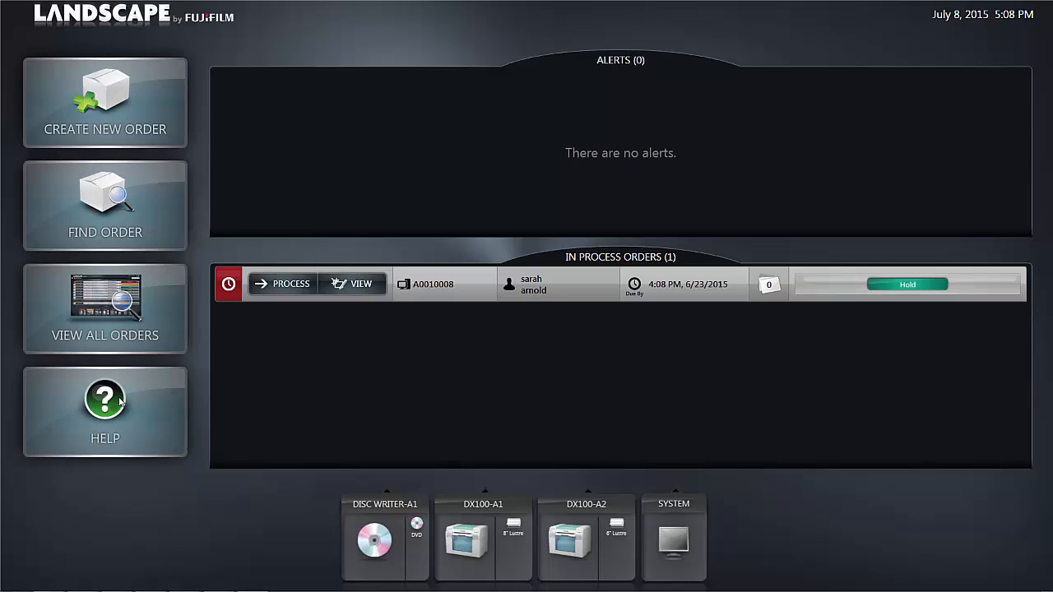
Step: Bring up the Help window from the main screen's HELP button
click(104, 411)
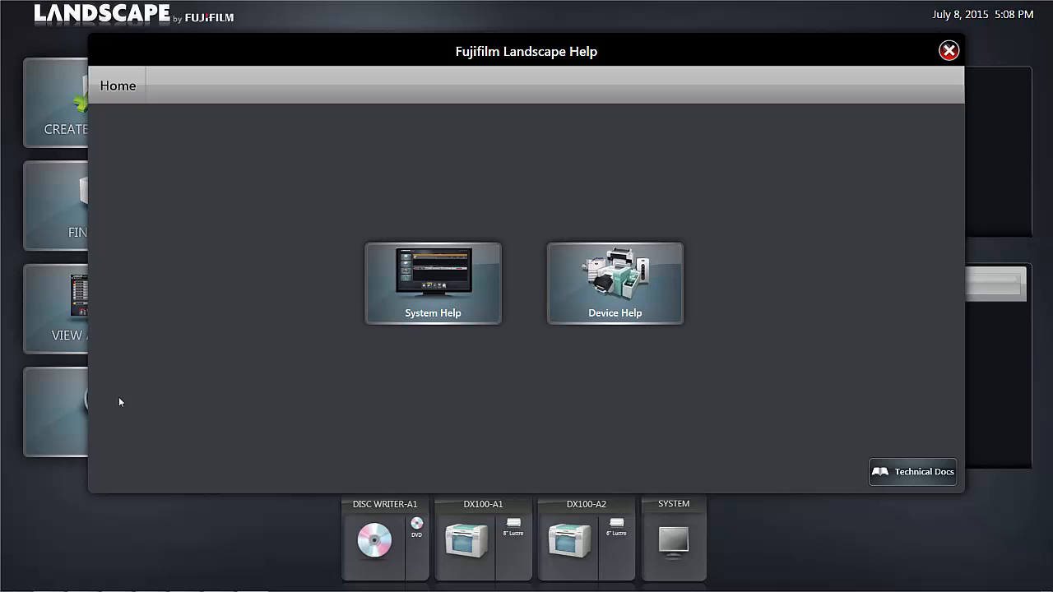
mouse_move(518, 110)
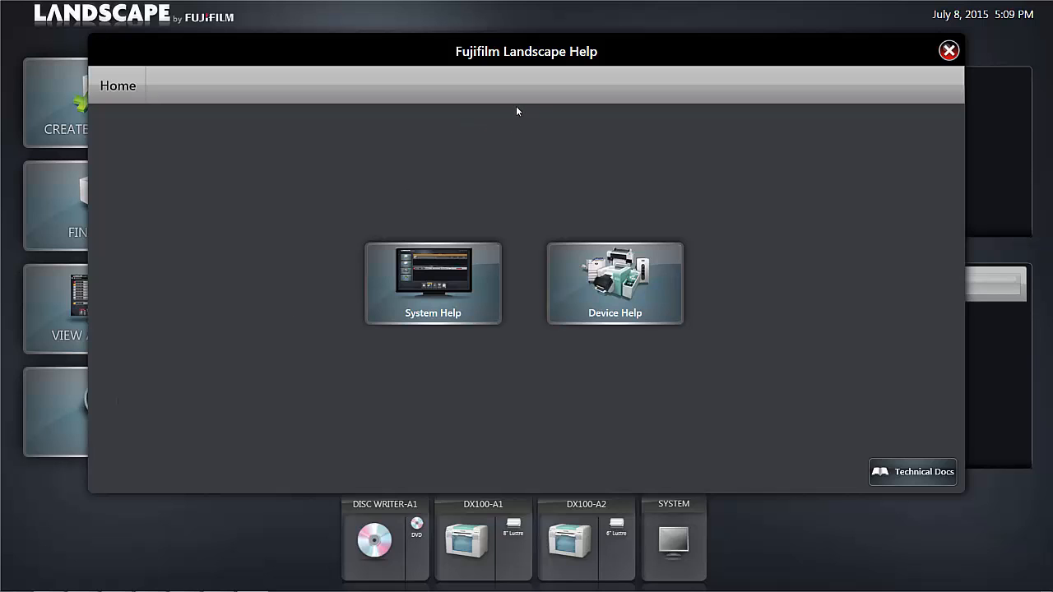
mouse_move(457, 313)
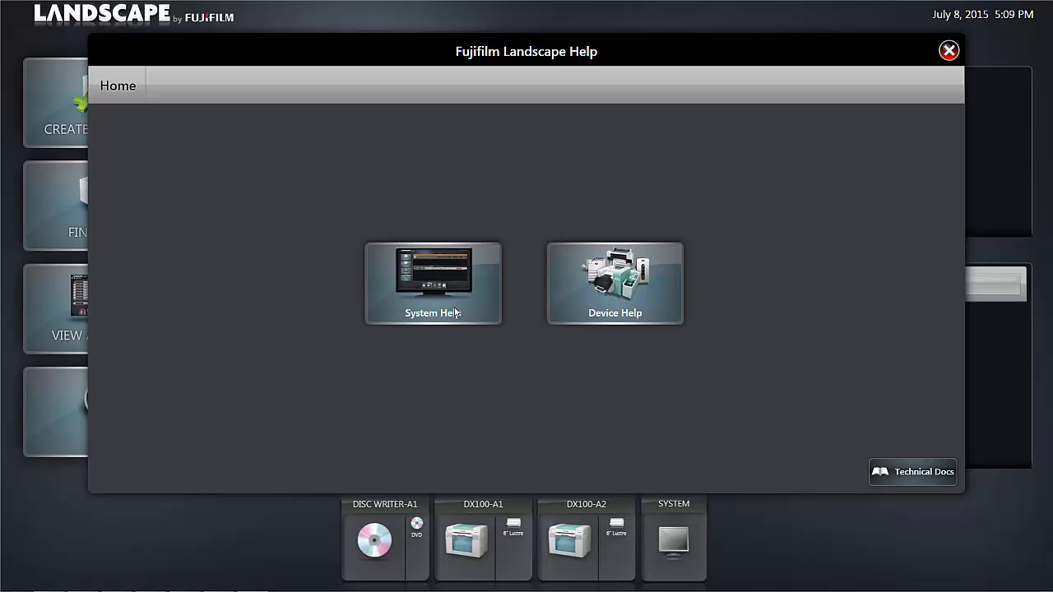
mouse_move(454, 311)
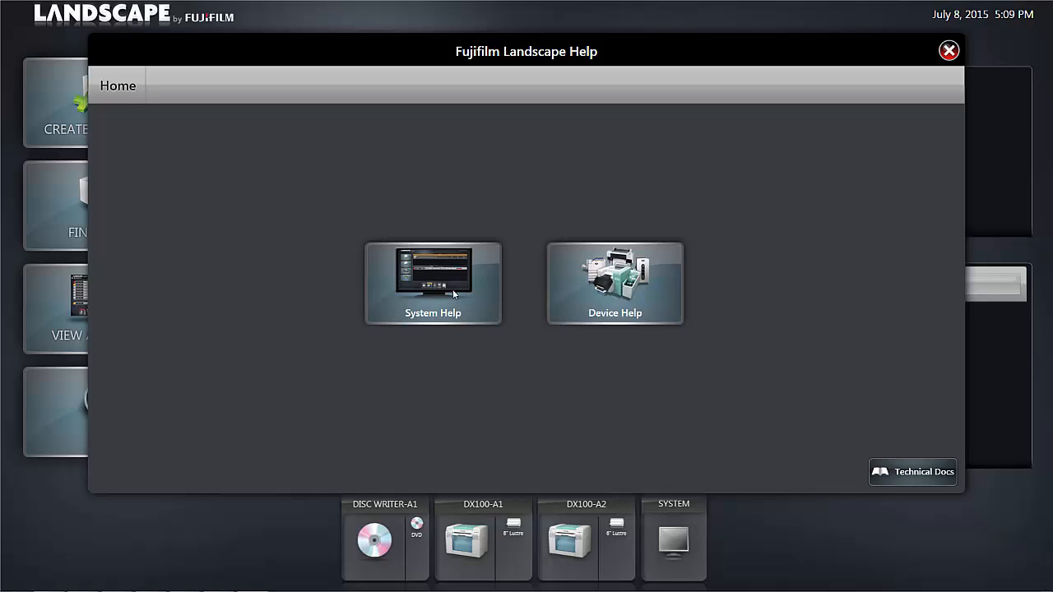
mouse_move(928, 469)
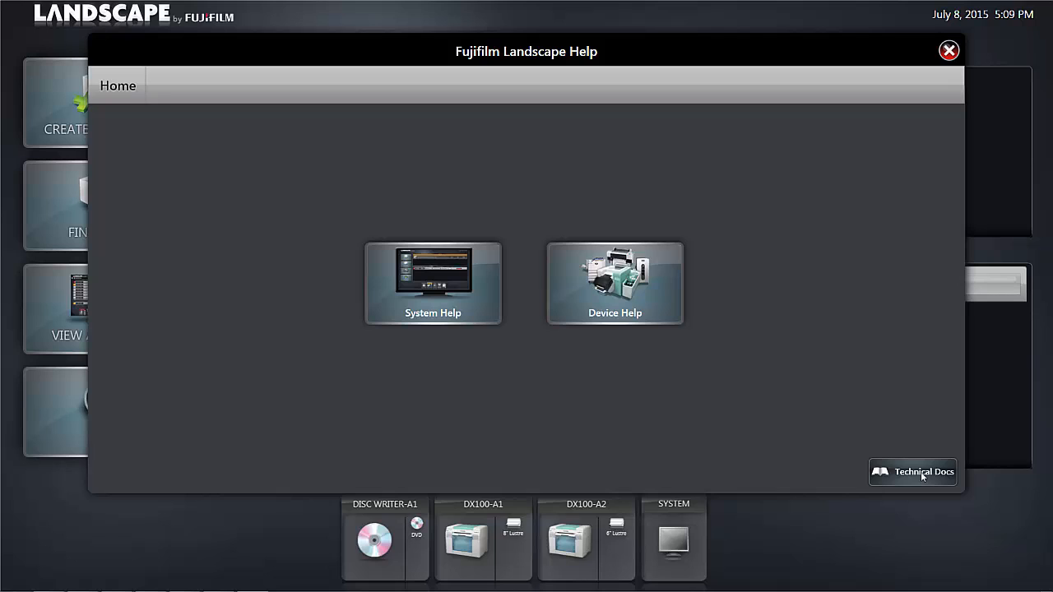
mouse_move(920, 476)
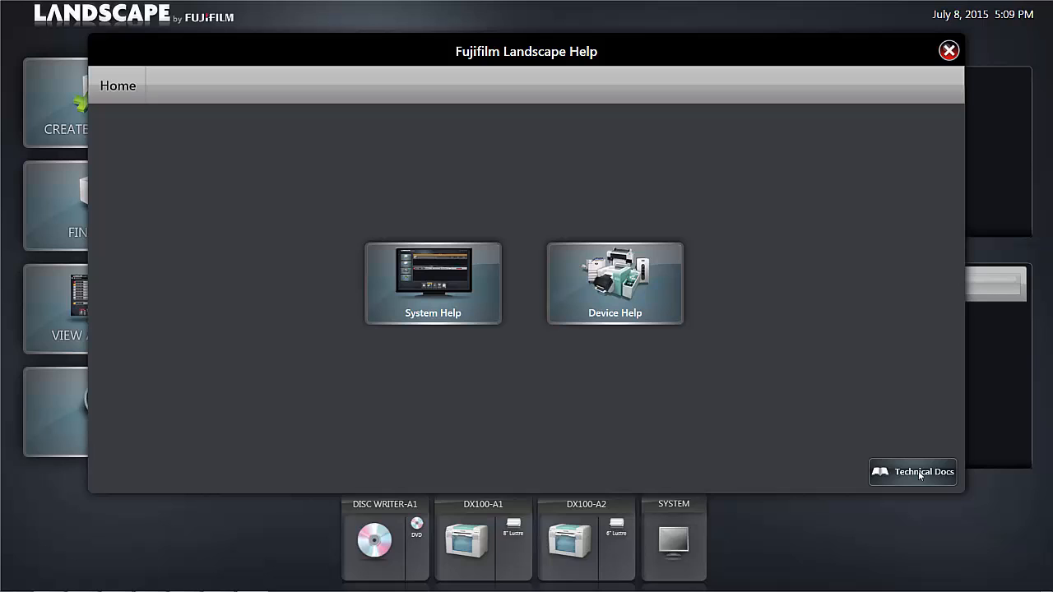
Step: Show the Technical Docs list with Operator, Startup and Shutdown, Troubleshooting and FAQ guides
click(913, 472)
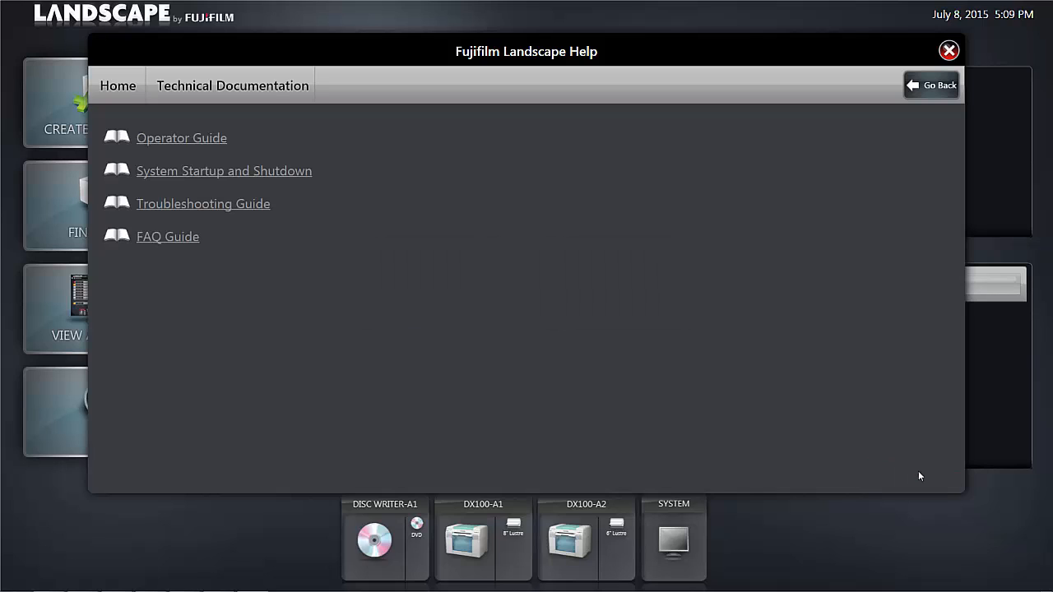
mouse_move(175, 144)
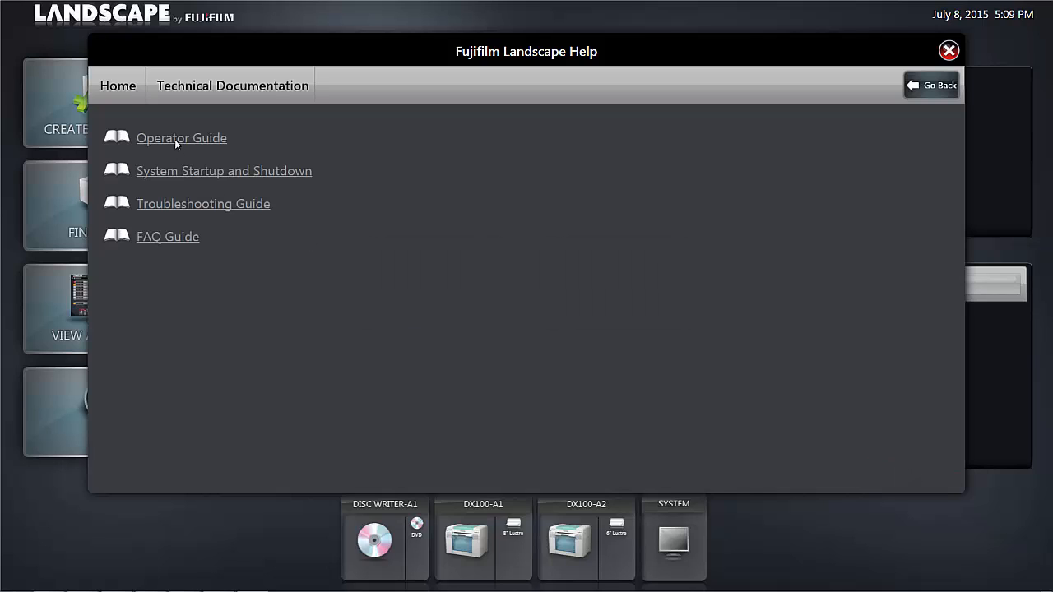
mouse_move(172, 137)
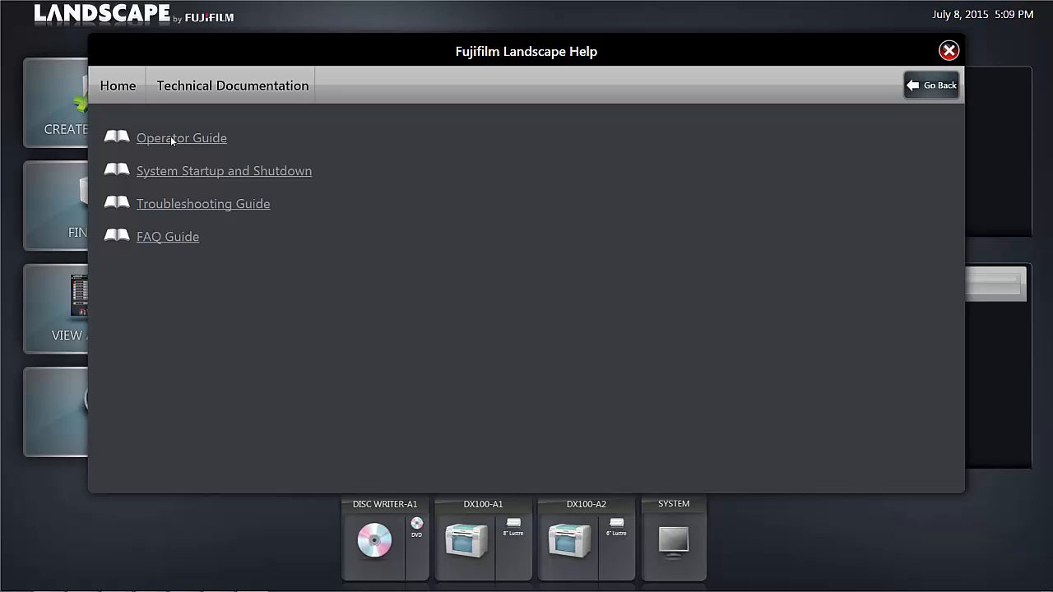
mouse_move(174, 141)
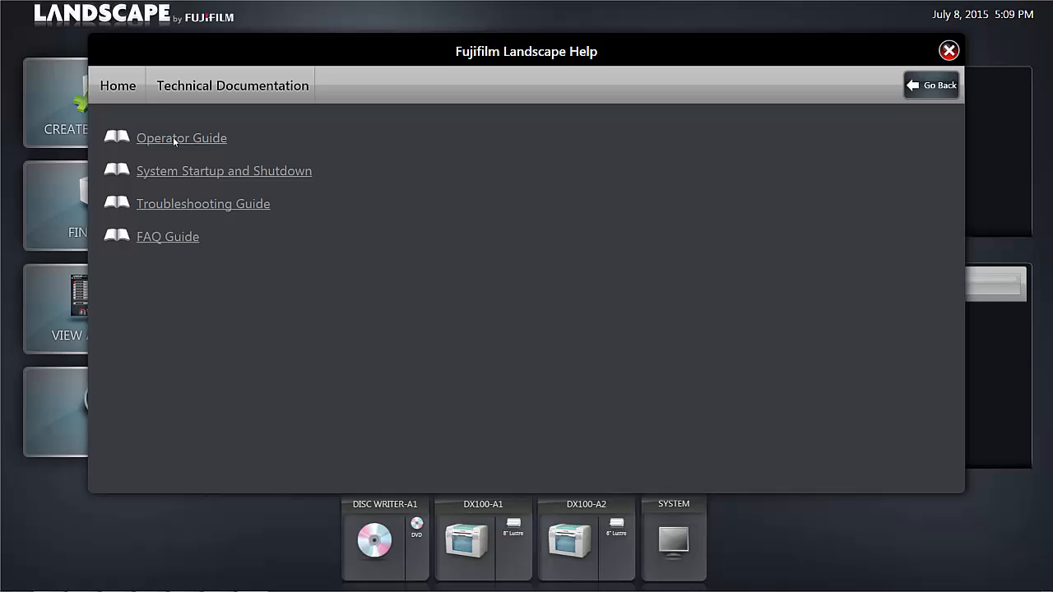
Step: View the Operator Guide PDF from its cover down to the licence terms and Table of Contents
click(181, 137)
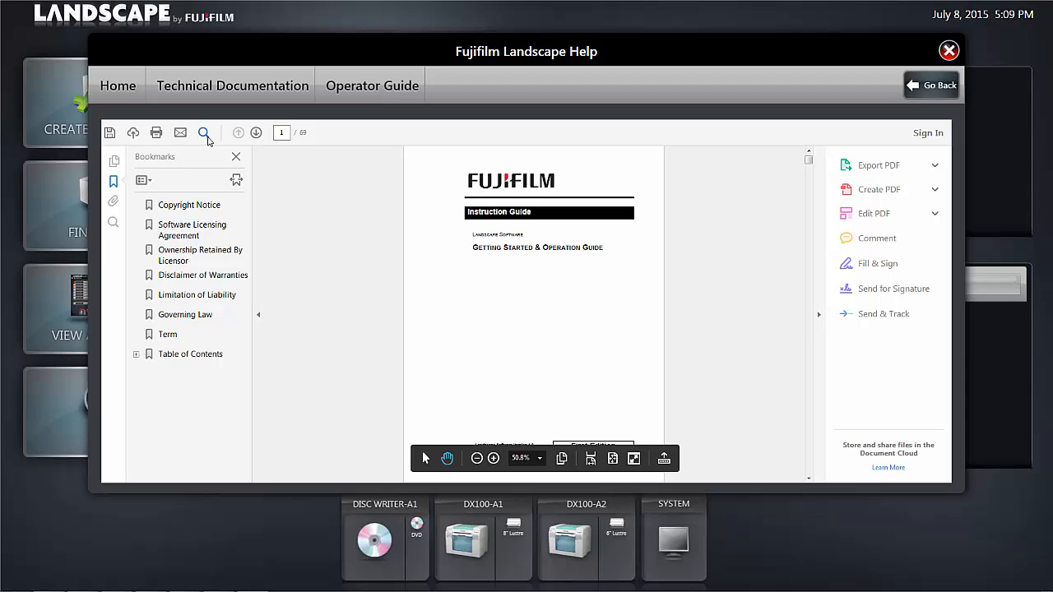
scroll(down, 3)
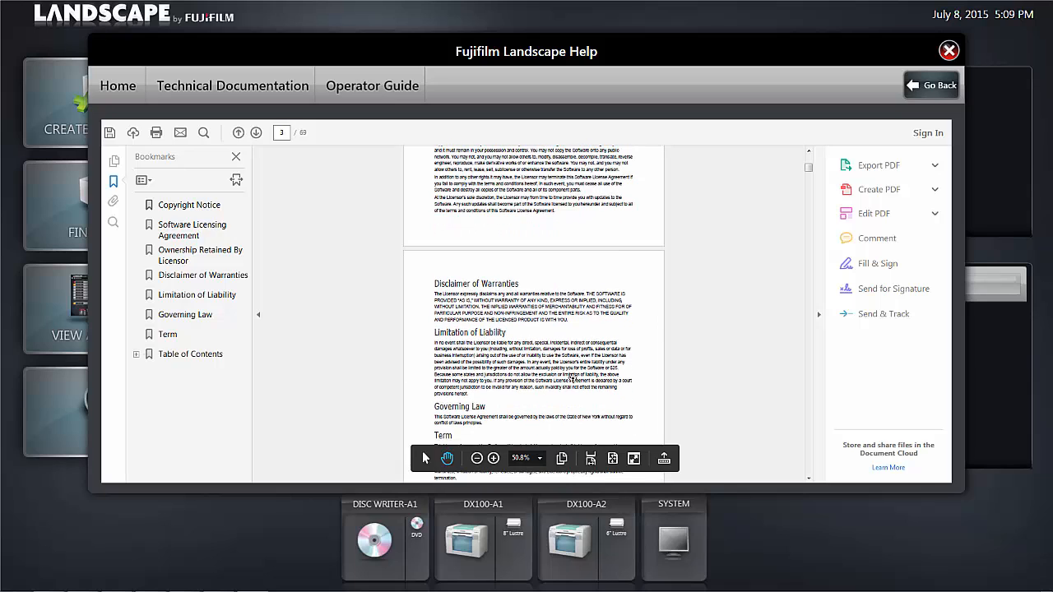
scroll(down, 3)
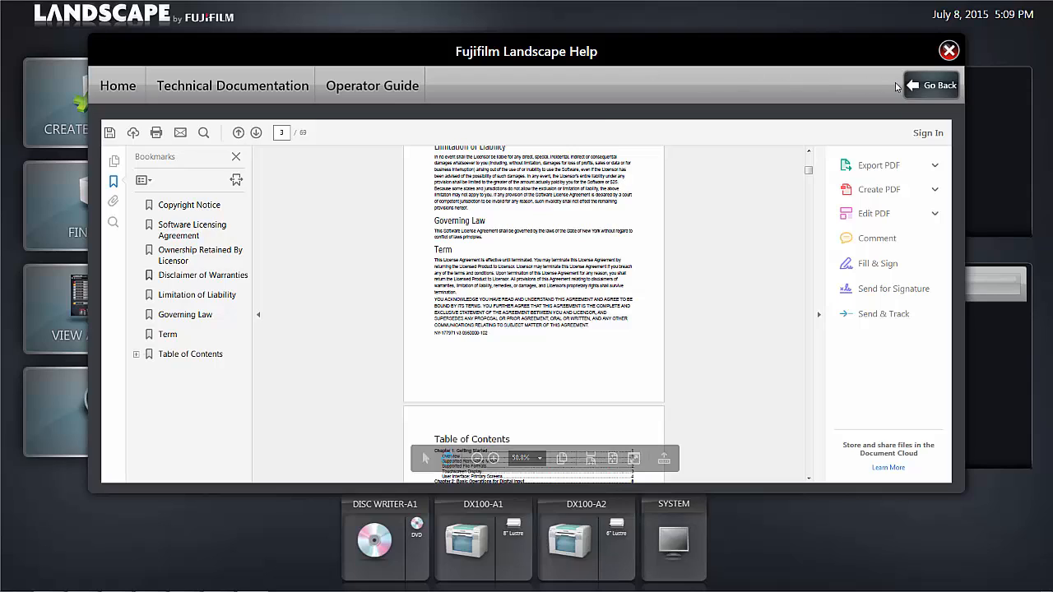
Step: Return from the Operator Guide to the Technical Documentation list of four guides
click(232, 85)
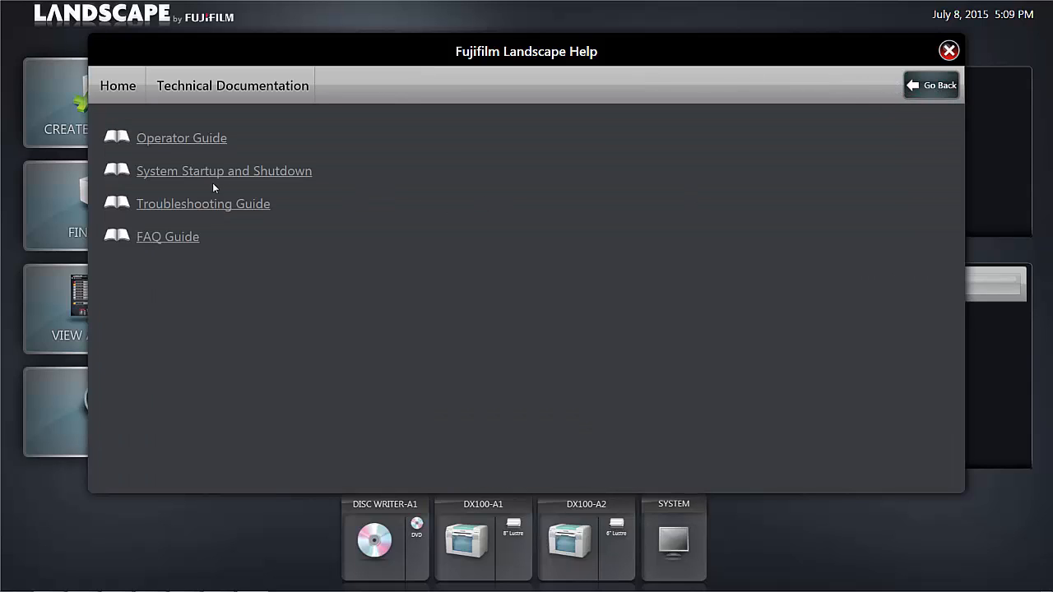
mouse_move(216, 173)
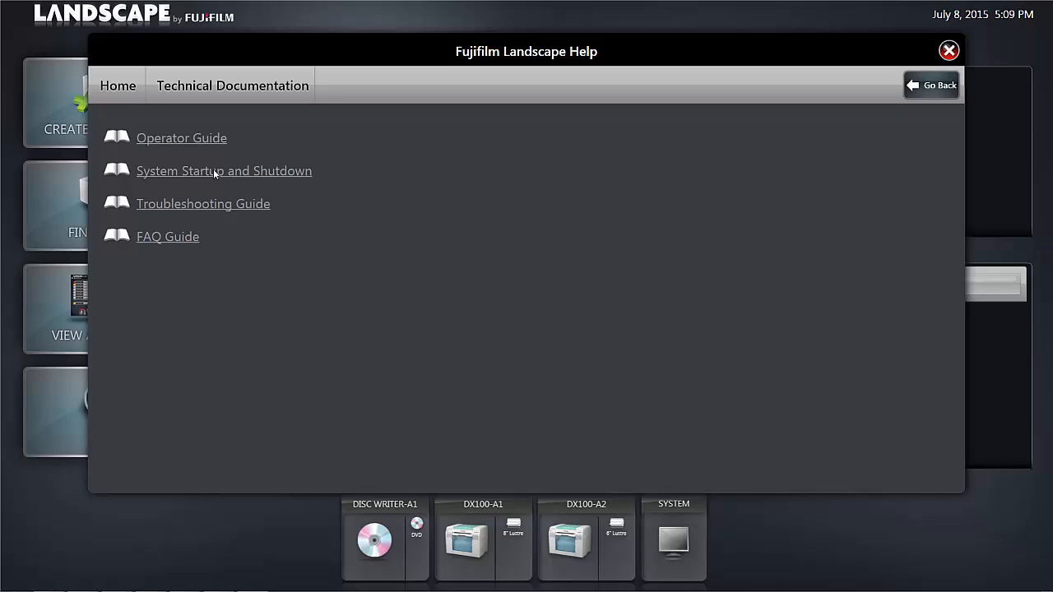
mouse_move(238, 204)
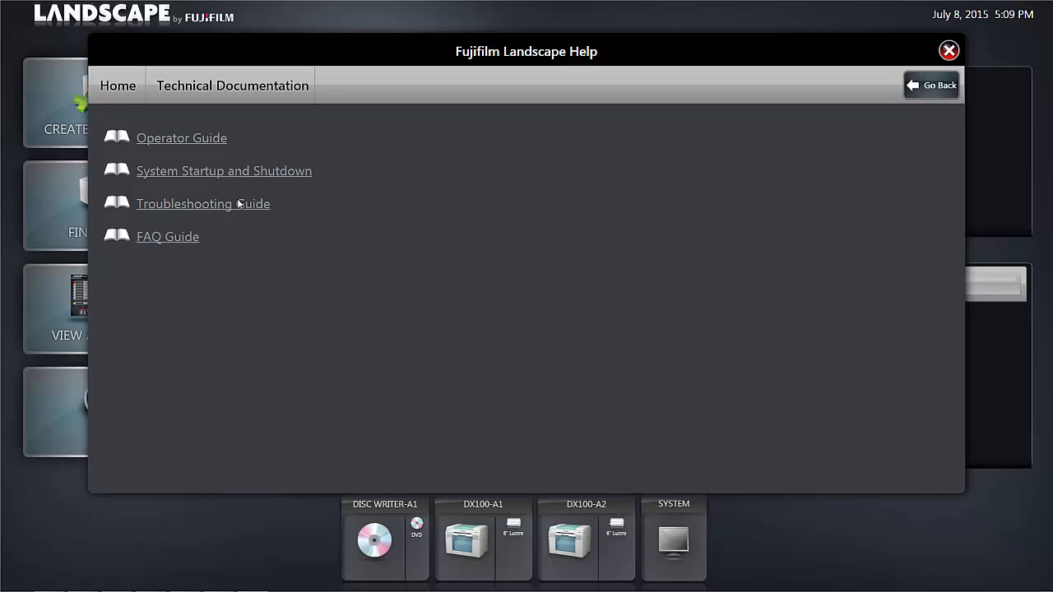
mouse_move(175, 241)
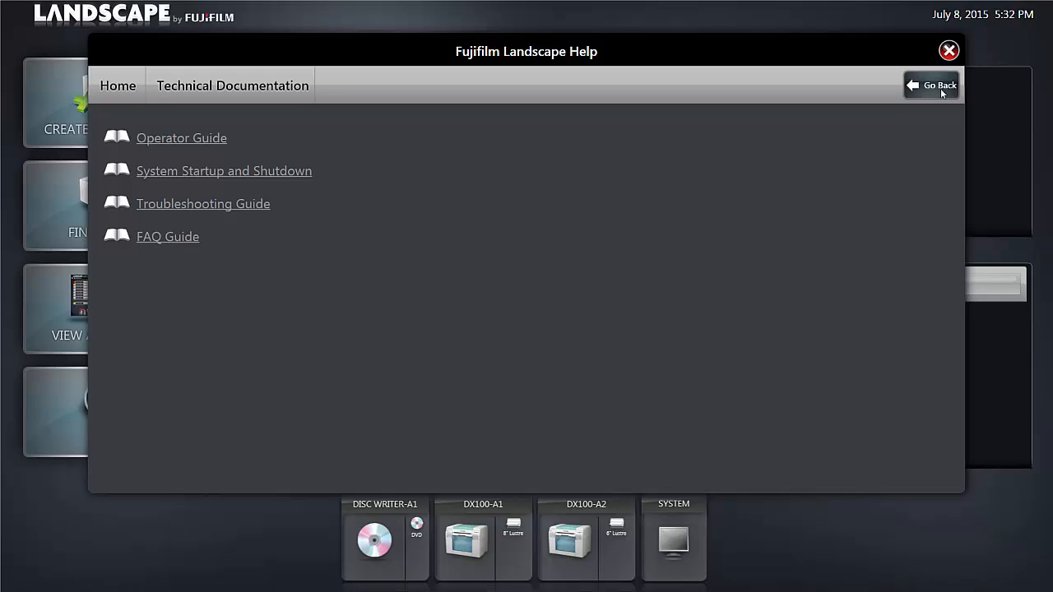
mouse_move(938, 91)
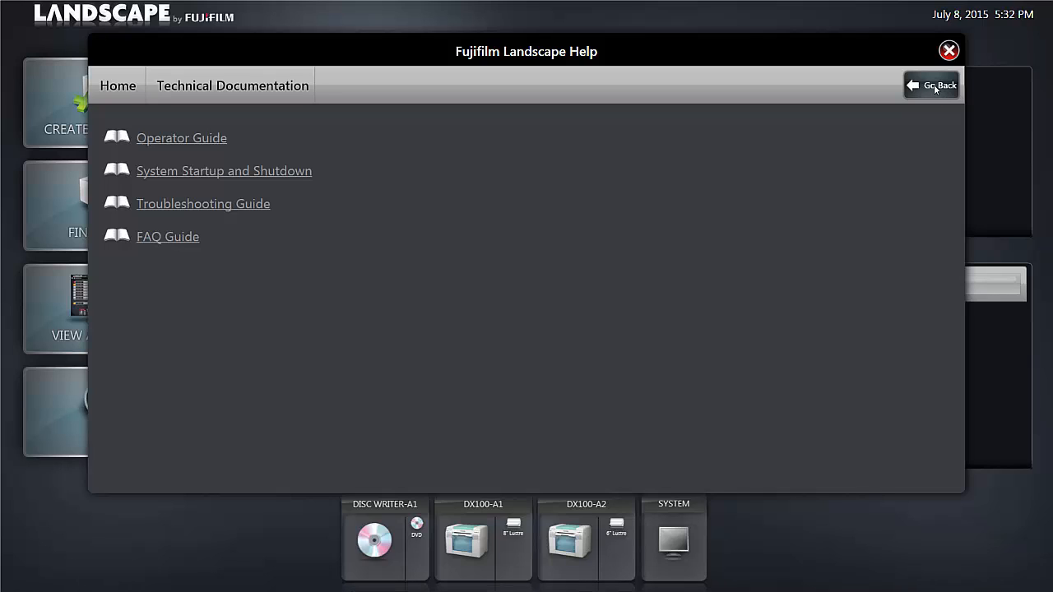
Step: Go back to Help home and enter Device Help listing the Frontier-S DX100 Printer
click(931, 85)
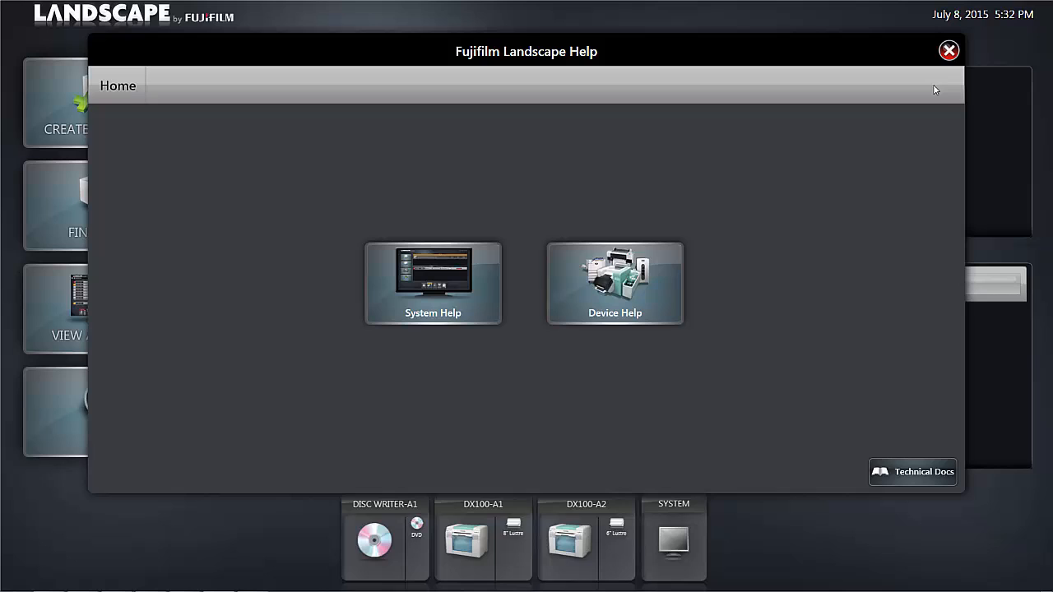
mouse_move(645, 292)
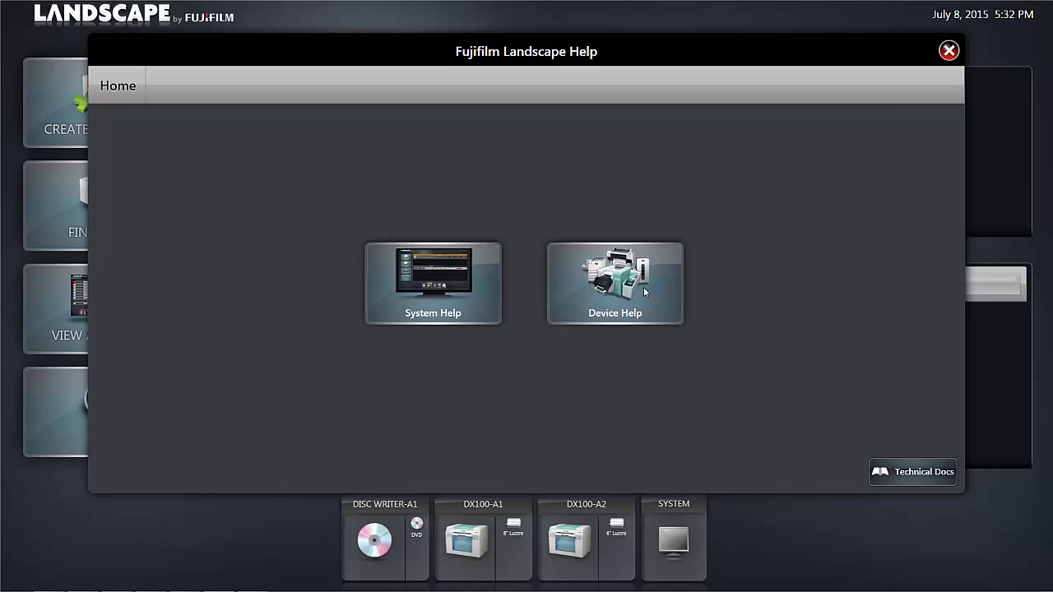
mouse_move(612, 270)
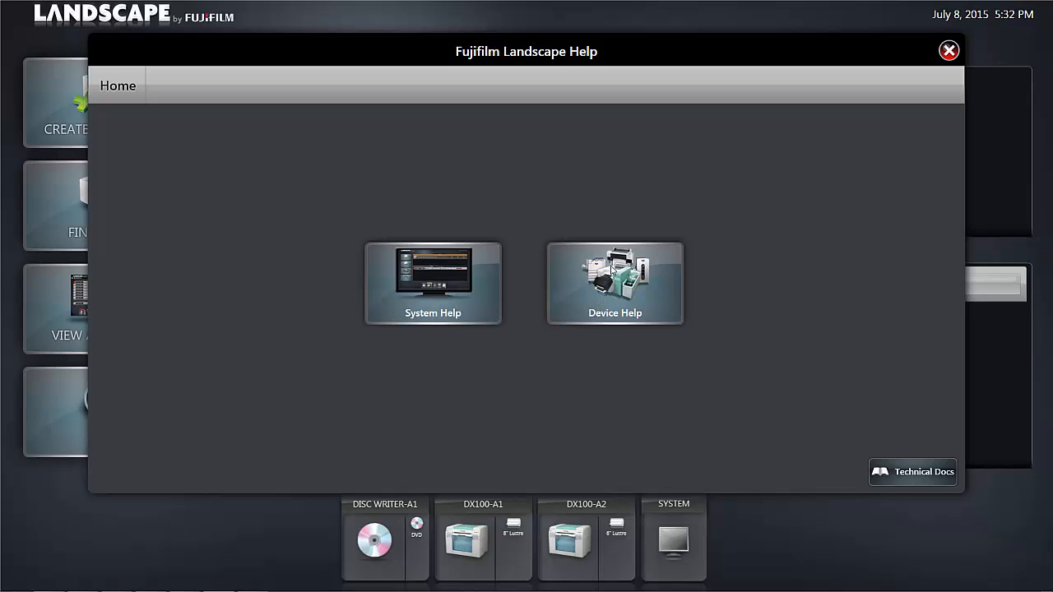
click(614, 283)
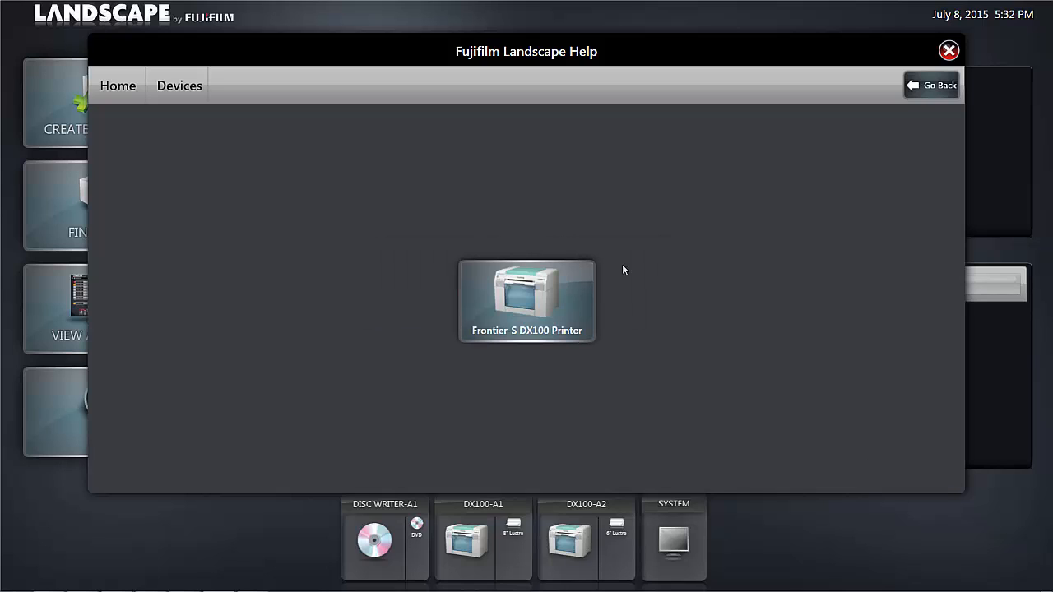
mouse_move(527, 309)
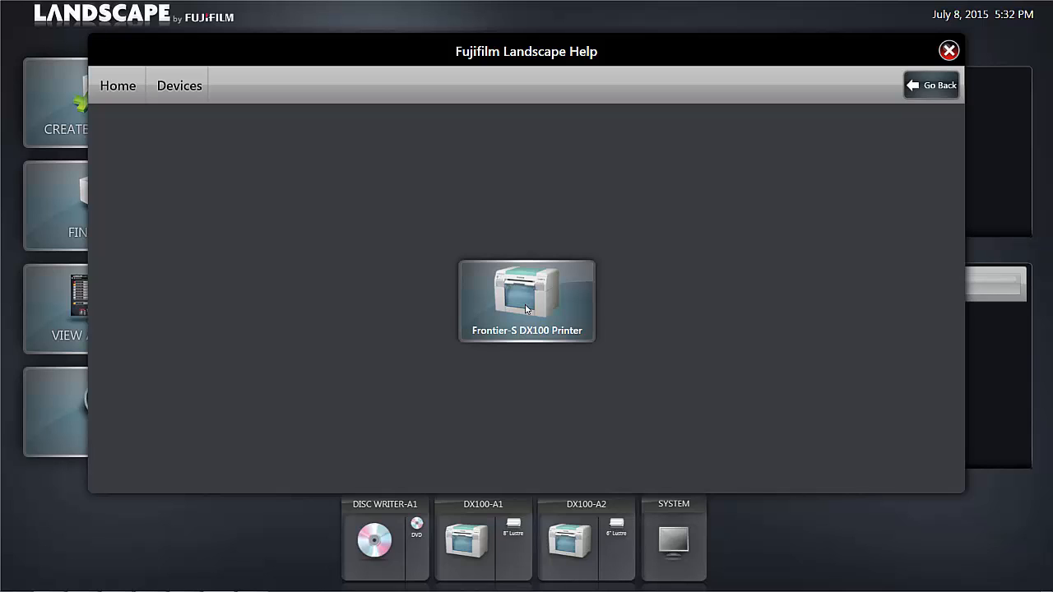
Step: Show the Frontier-S DX100 Printer topics: Load Paper, Replace Ink, Replace Maintenance Cartridge, Alerts Code Details
click(527, 301)
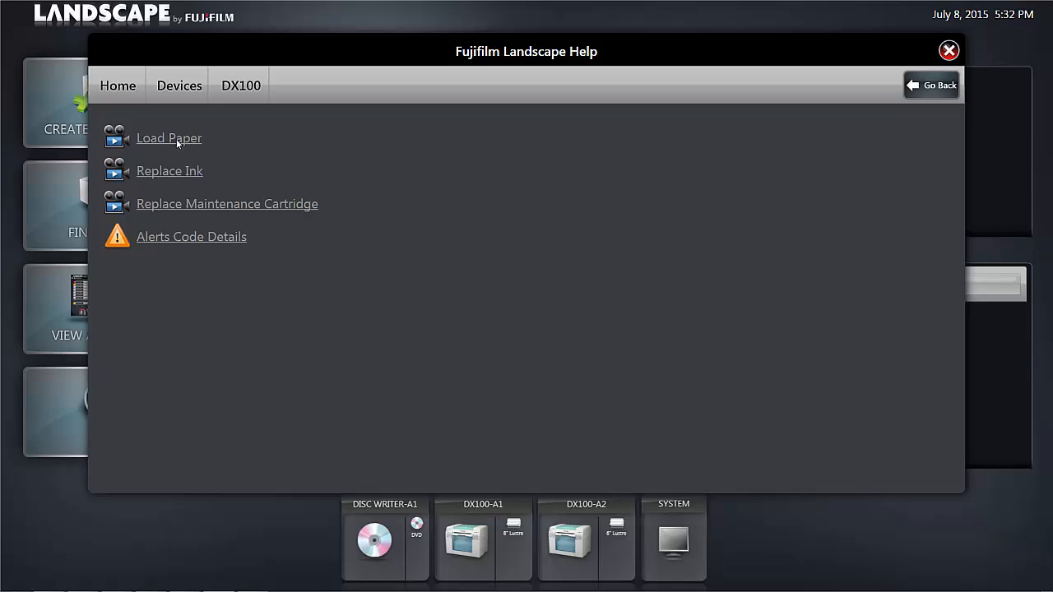
mouse_move(177, 179)
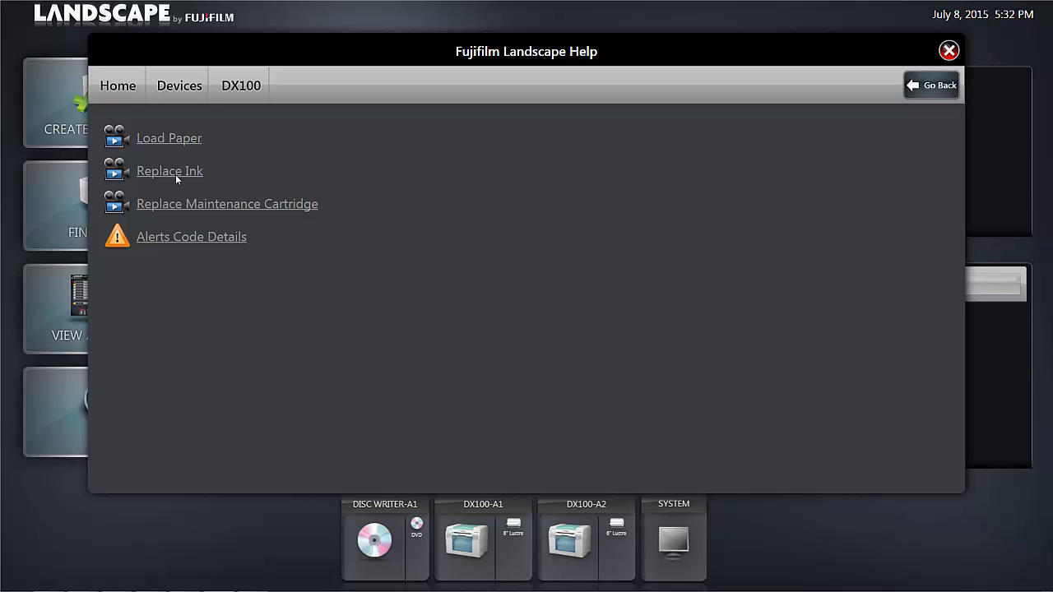
mouse_move(188, 213)
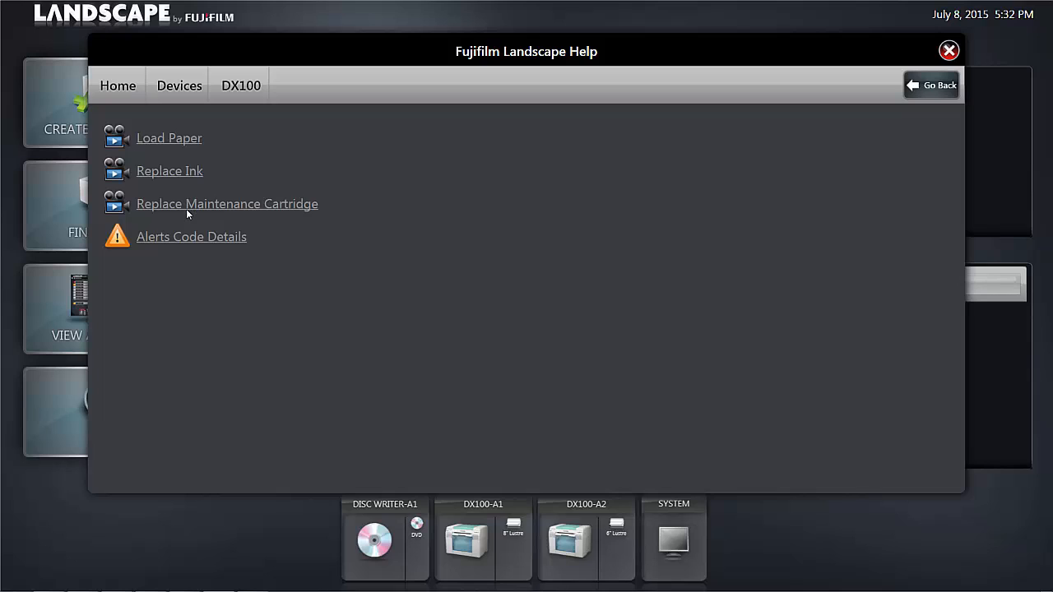
mouse_move(191, 239)
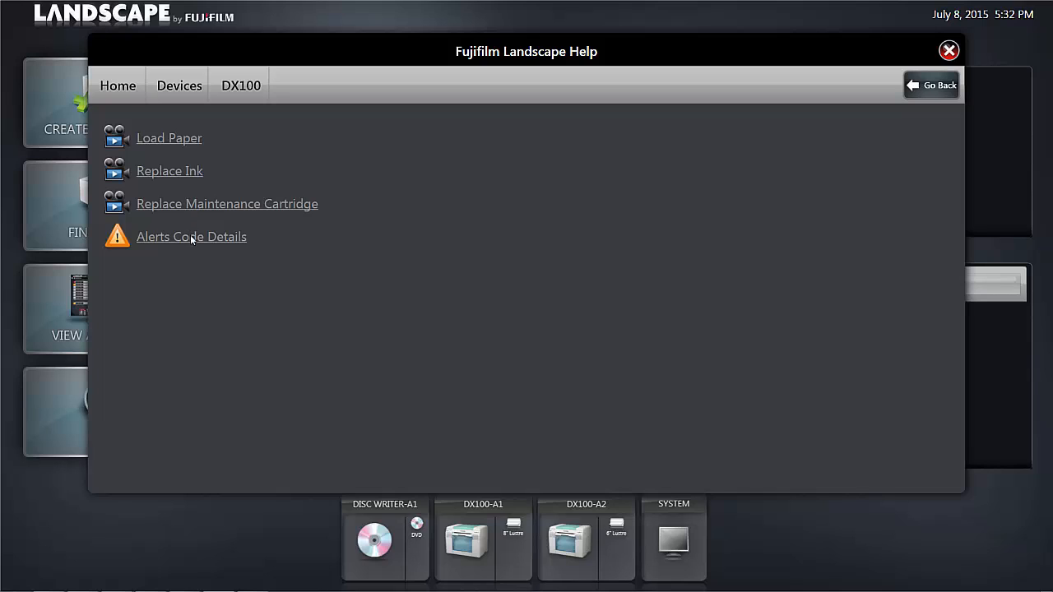
mouse_move(187, 140)
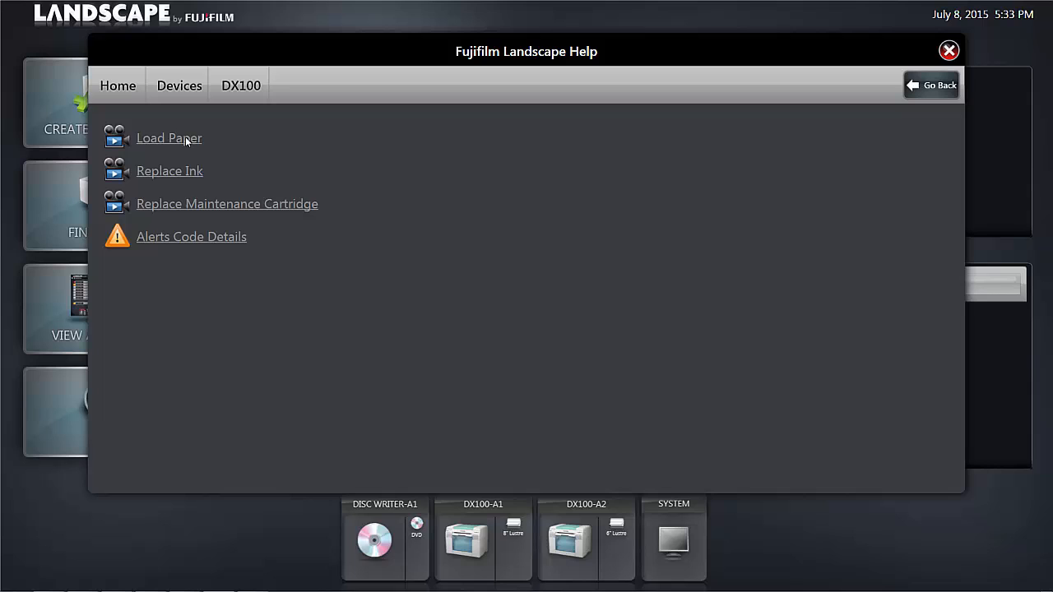
mouse_move(177, 144)
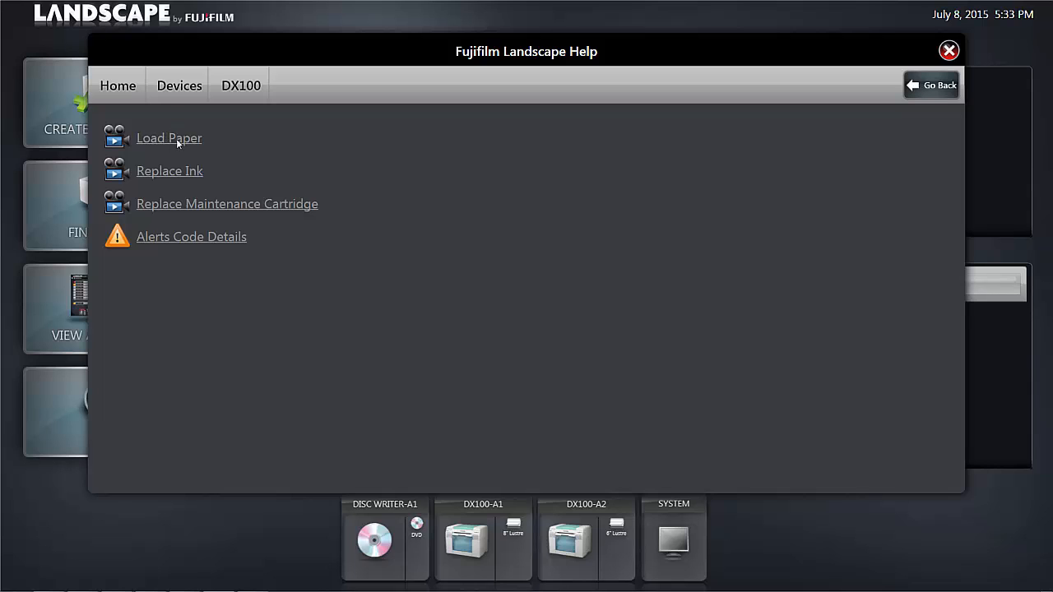
click(169, 137)
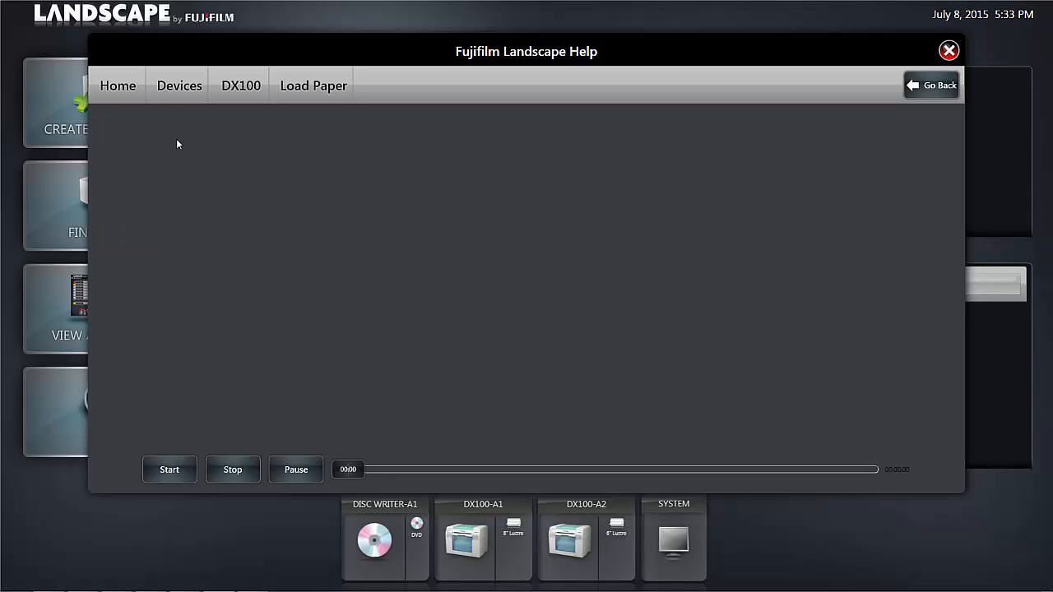
click(170, 470)
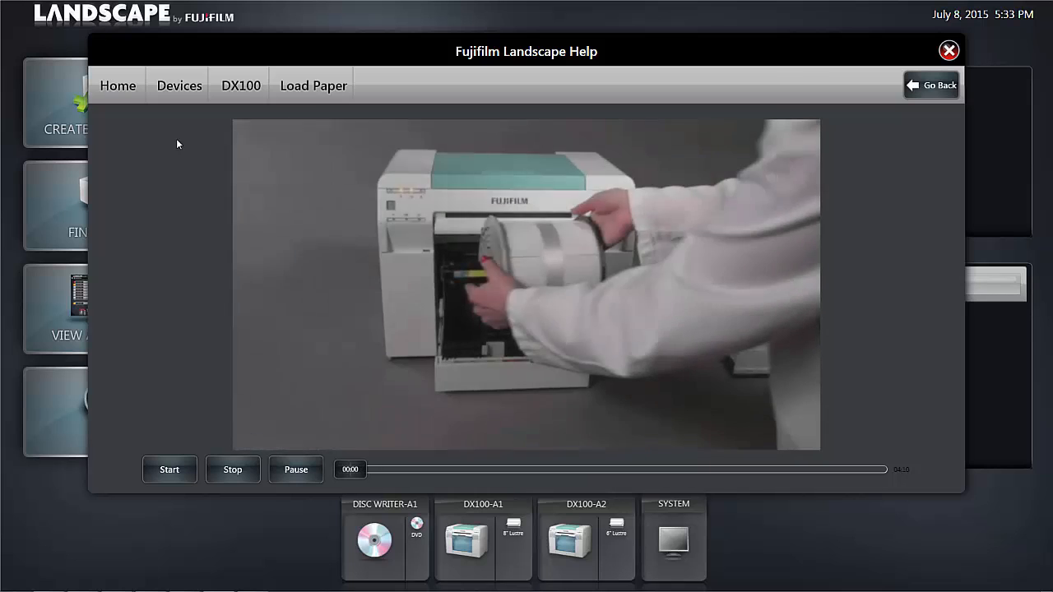
click(169, 470)
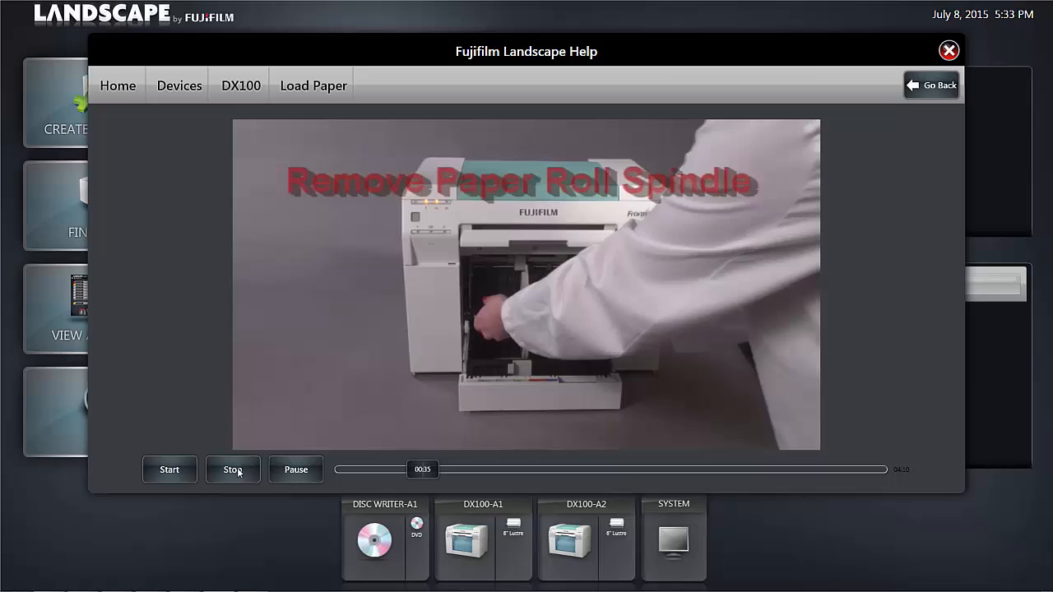
click(233, 469)
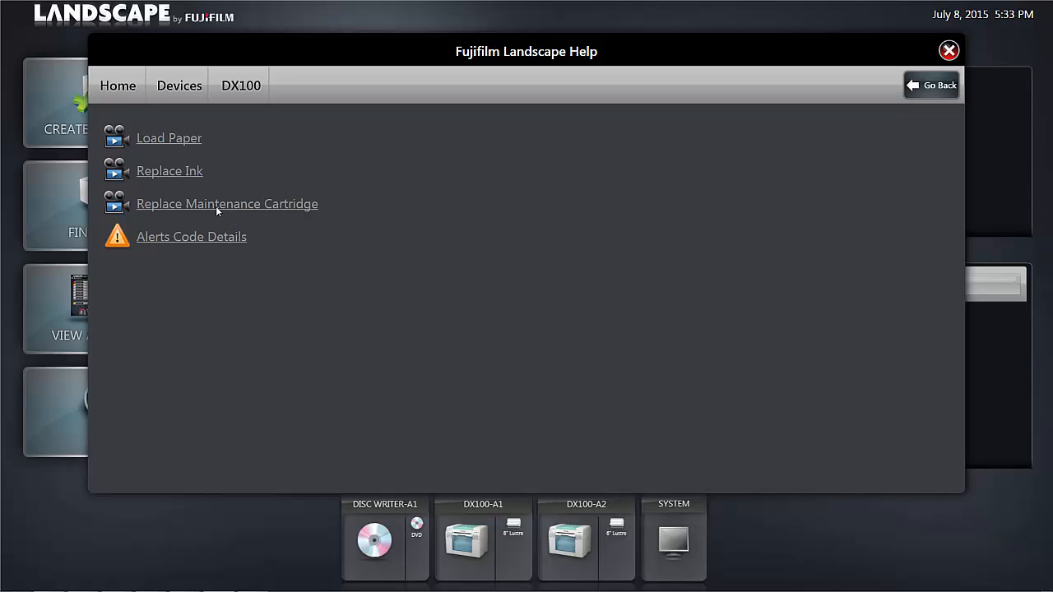
click(227, 203)
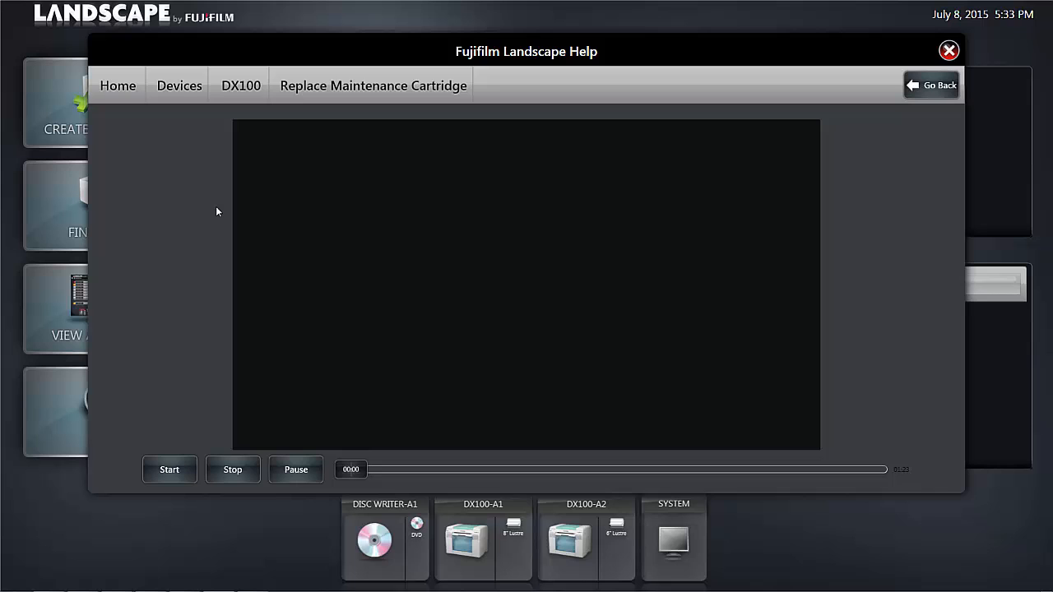
click(169, 470)
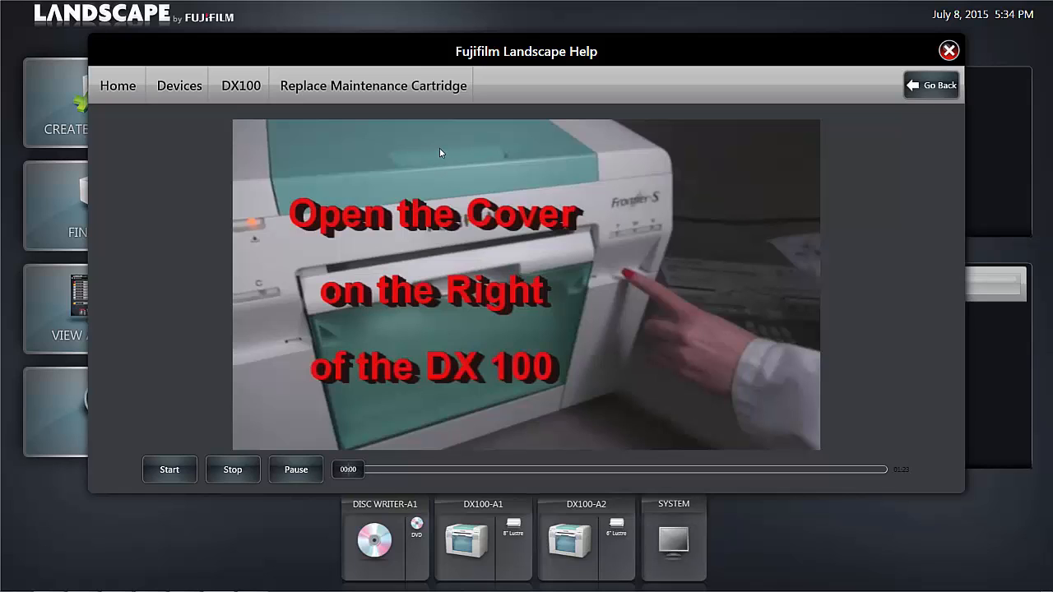
click(938, 85)
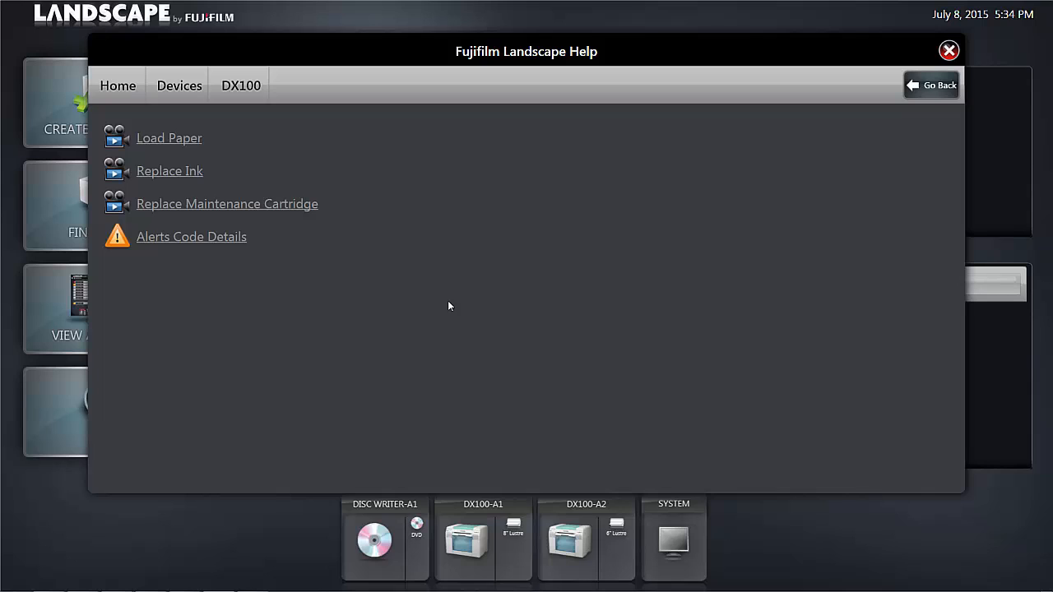
click(118, 85)
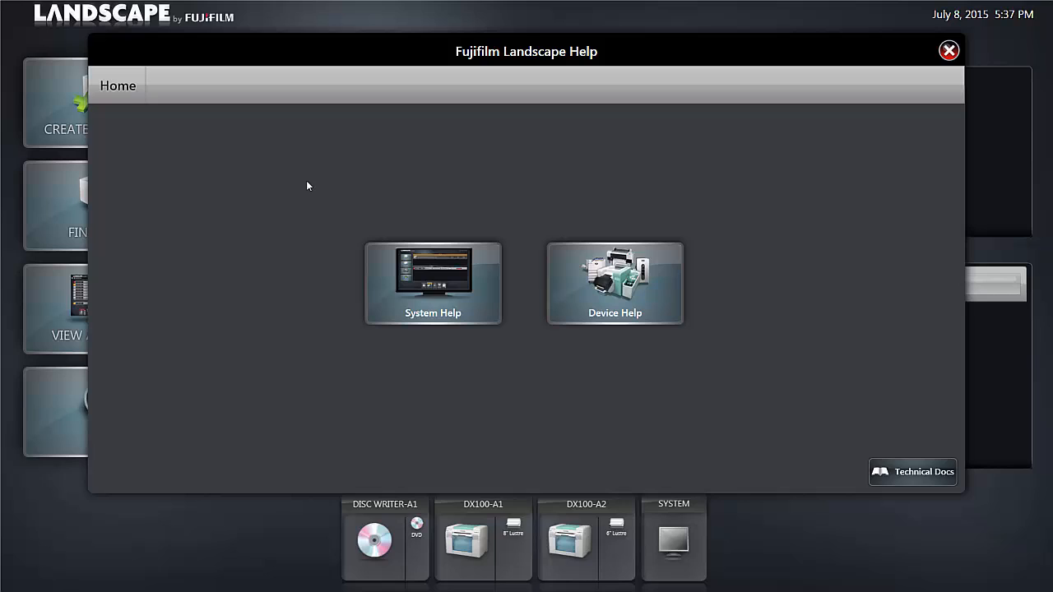
mouse_move(442, 298)
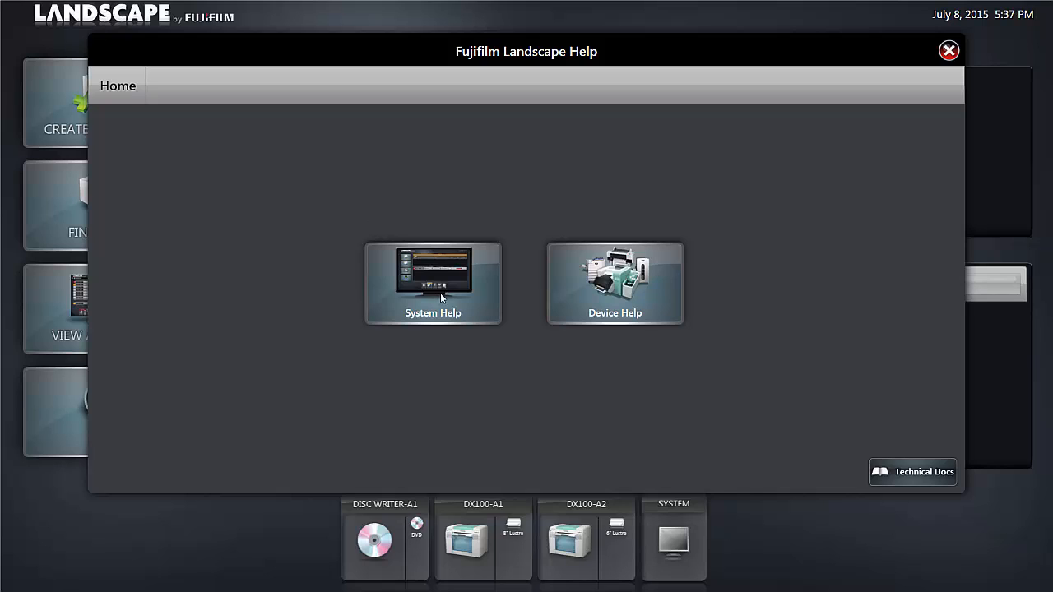
mouse_move(446, 280)
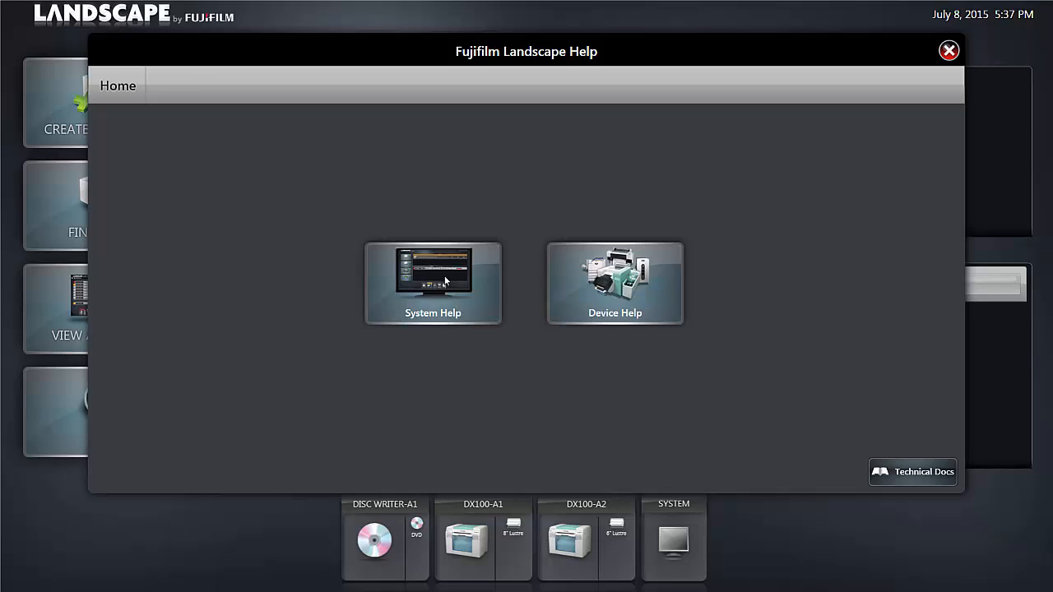
Step: Enter System Help listing videos from Find an Order through Resolving an Alert
click(433, 282)
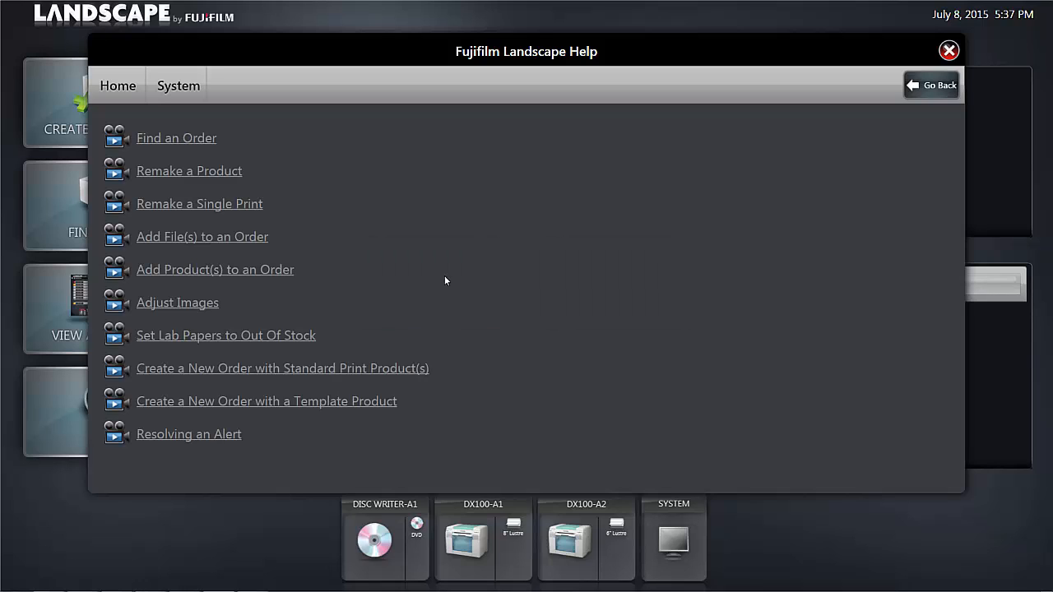
mouse_move(211, 140)
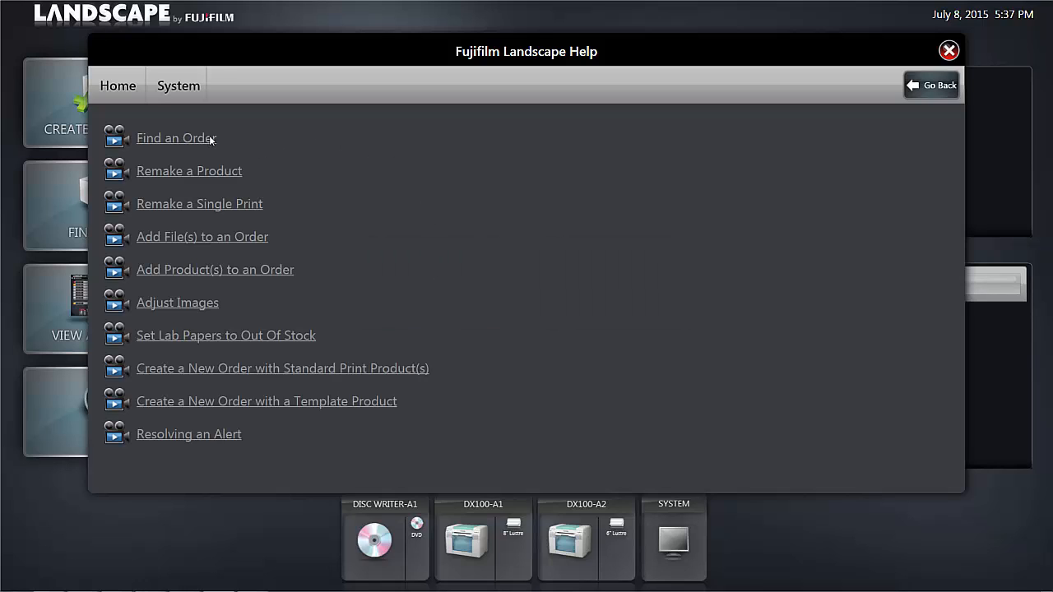
mouse_move(390, 292)
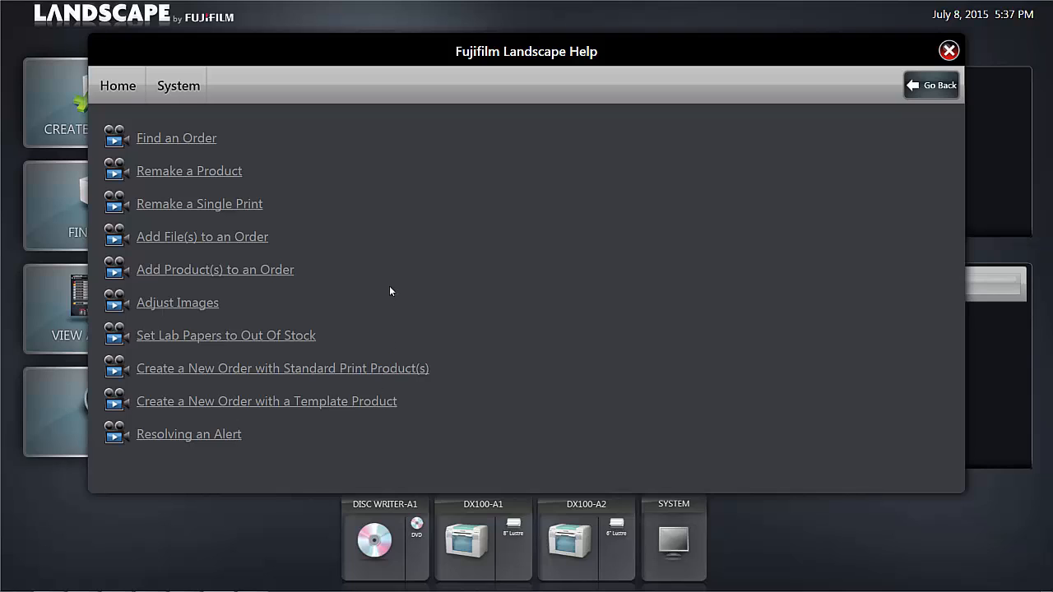
mouse_move(198, 145)
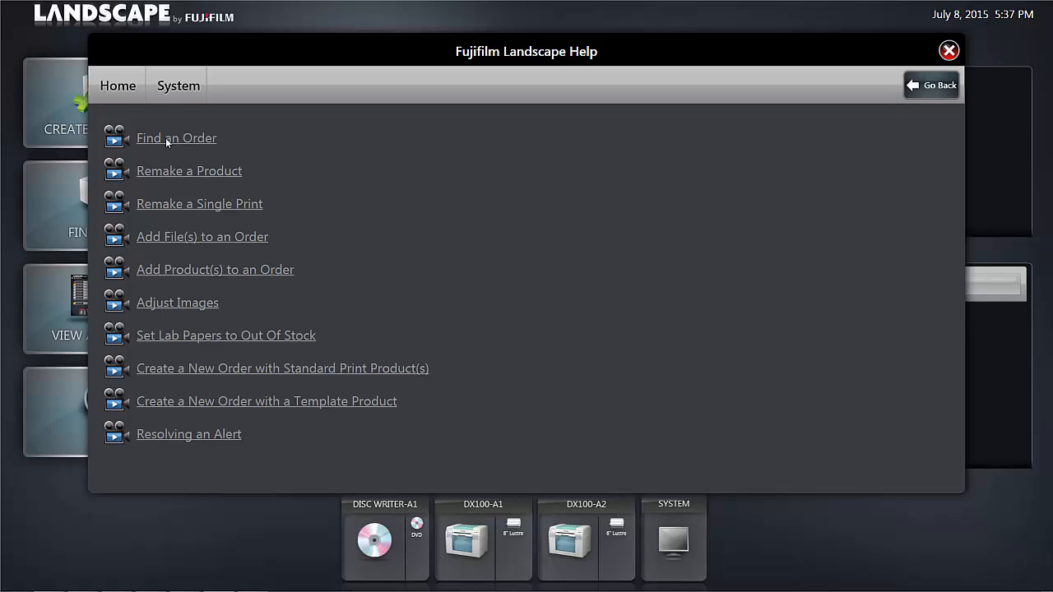
mouse_move(177, 139)
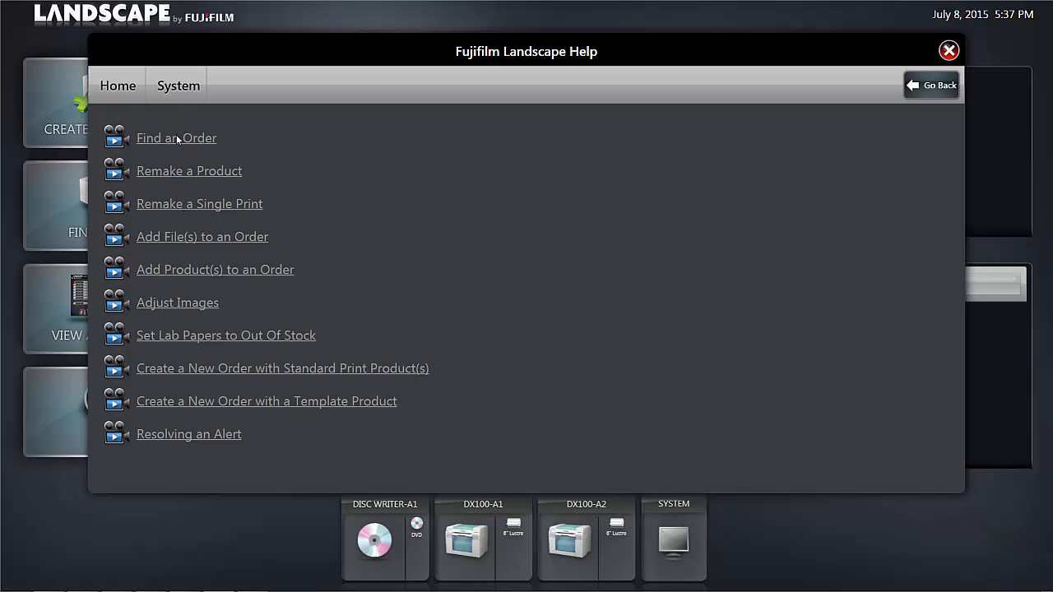
Step: Play the Find an Order help video briefly, then leave it for the video list
click(176, 137)
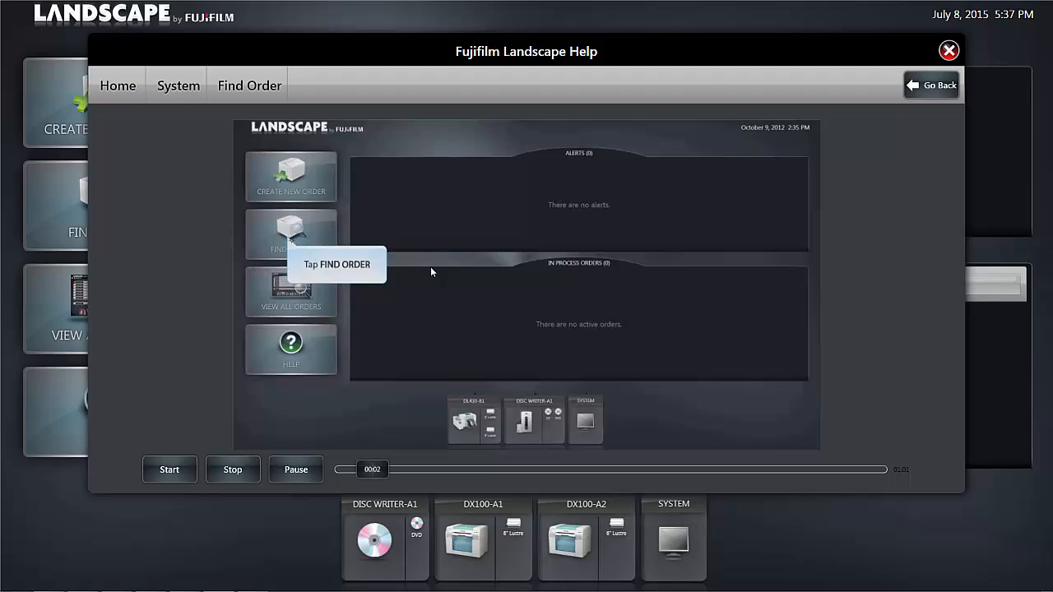
click(290, 234)
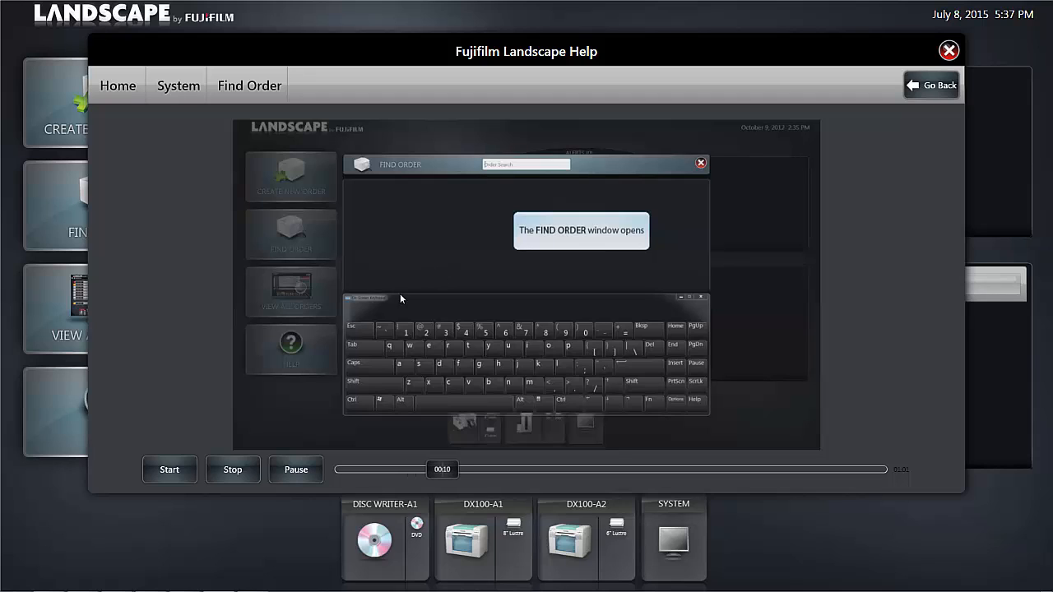
click(232, 470)
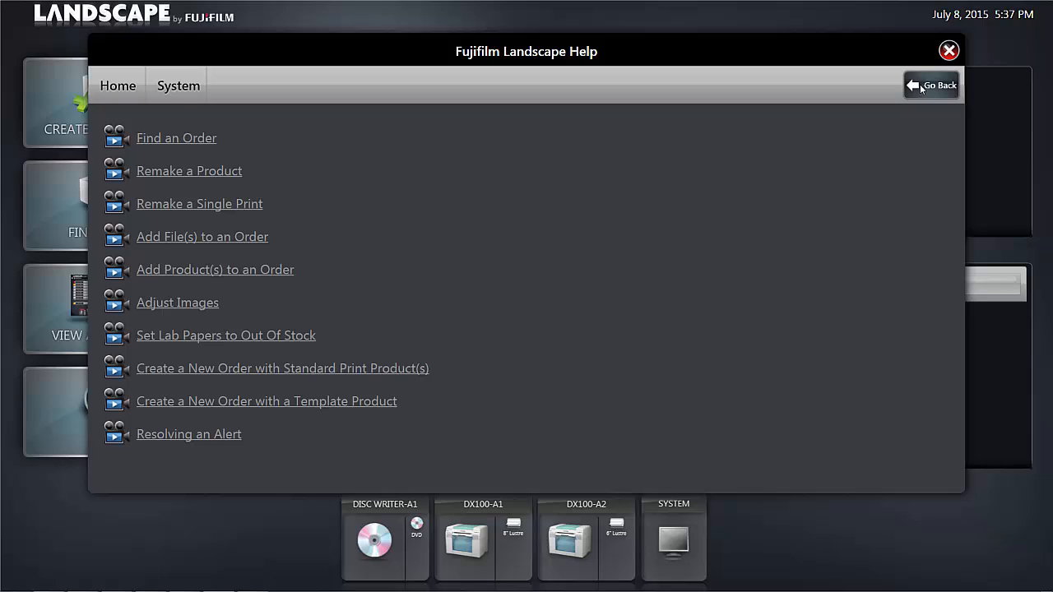
Step: Return to Help home and close Help back to the main dashboard
click(931, 85)
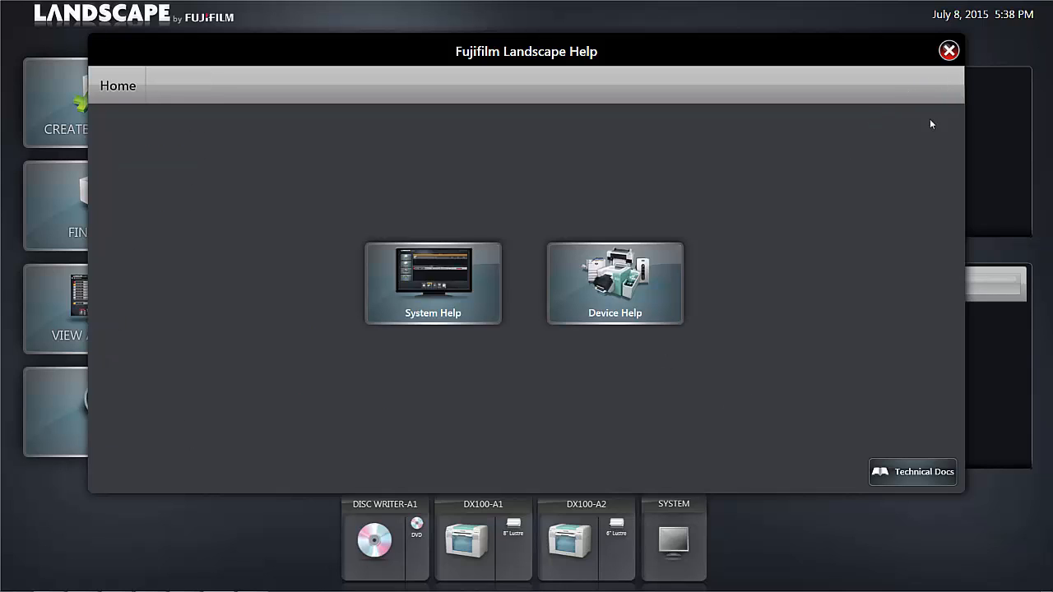
click(948, 50)
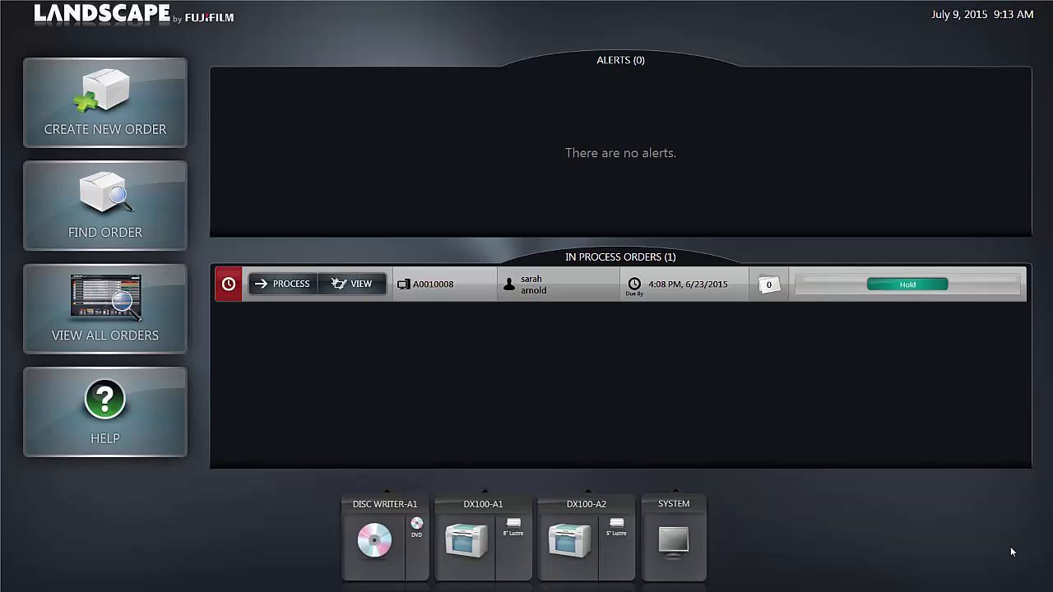
mouse_move(562, 165)
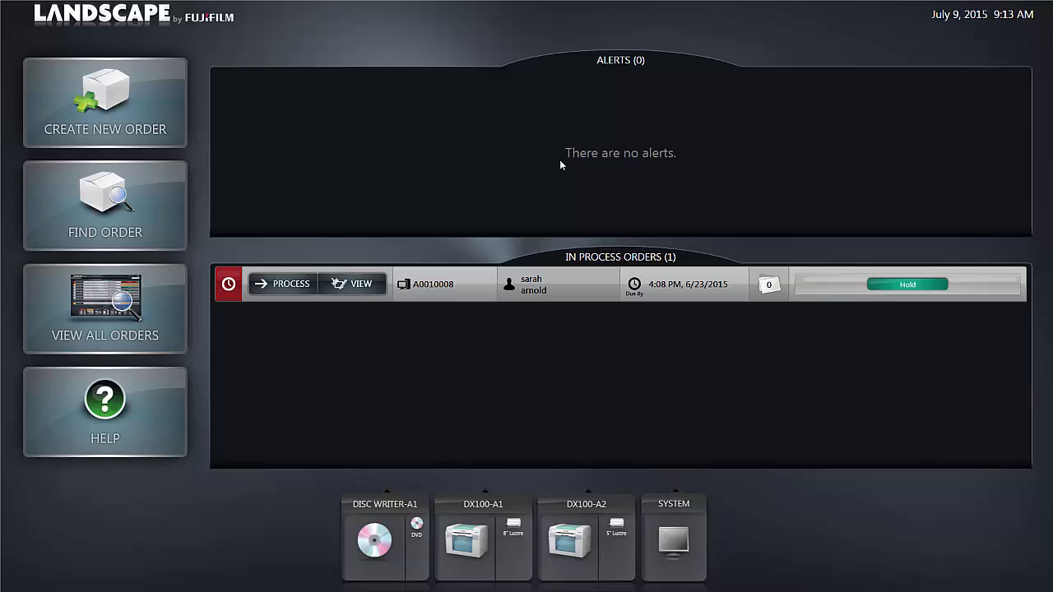
mouse_move(526, 162)
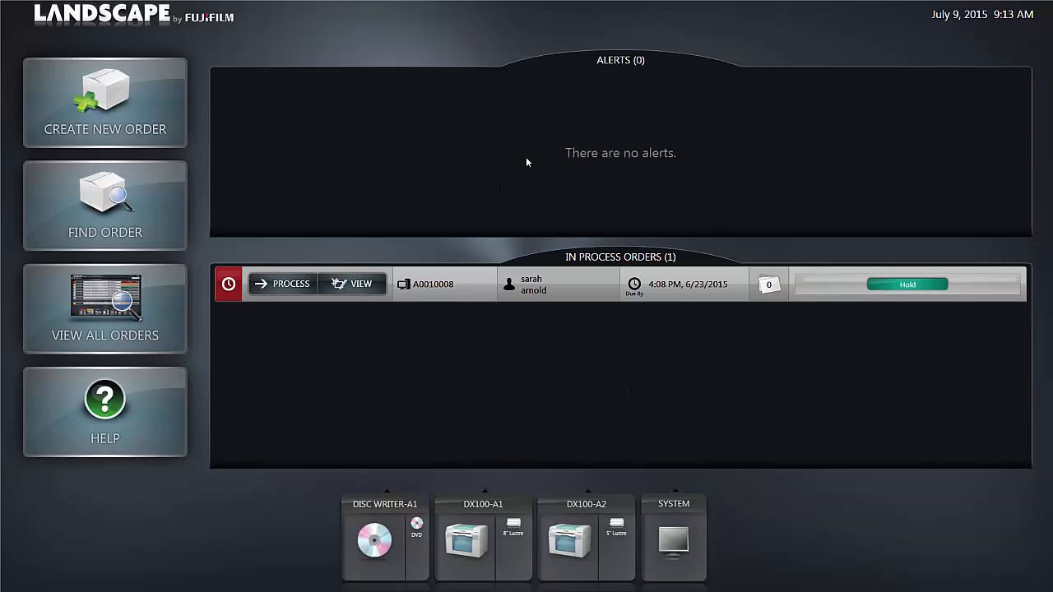
mouse_move(634, 83)
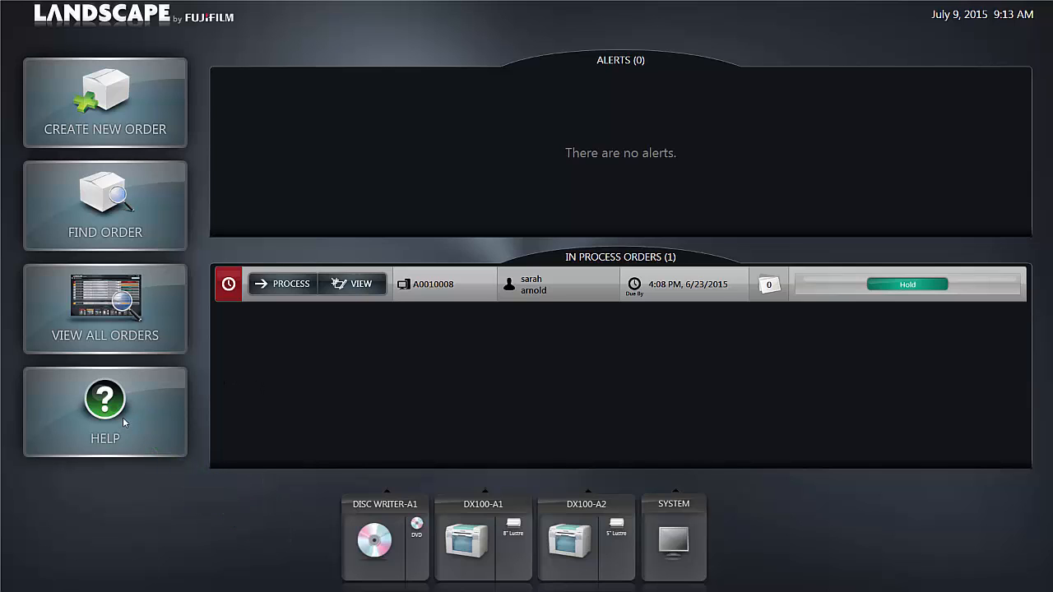
Step: Reopen Help and show the Technical Documentation list of four guides
click(104, 412)
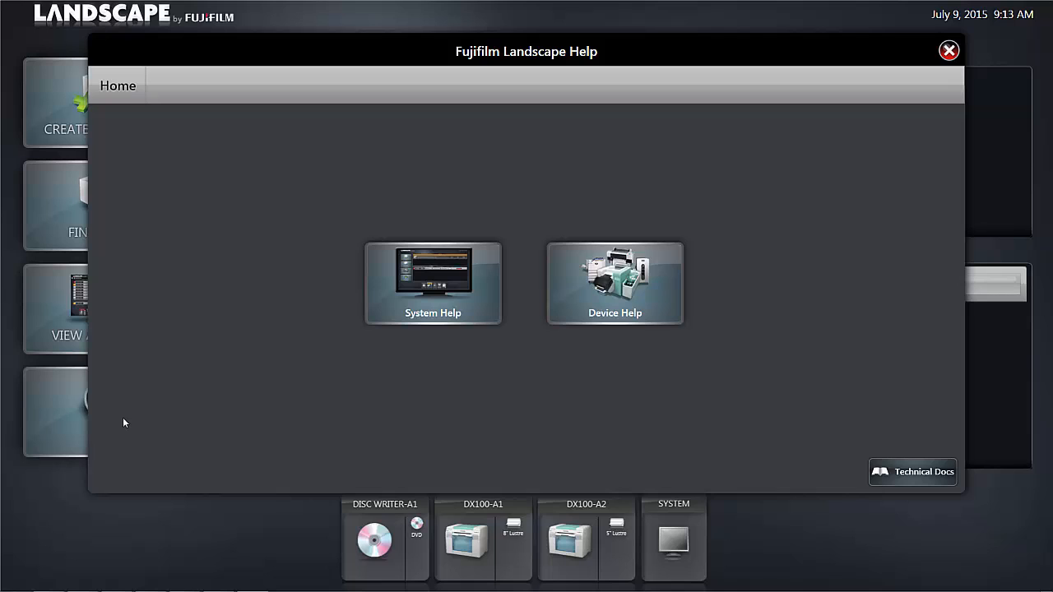
mouse_move(986, 423)
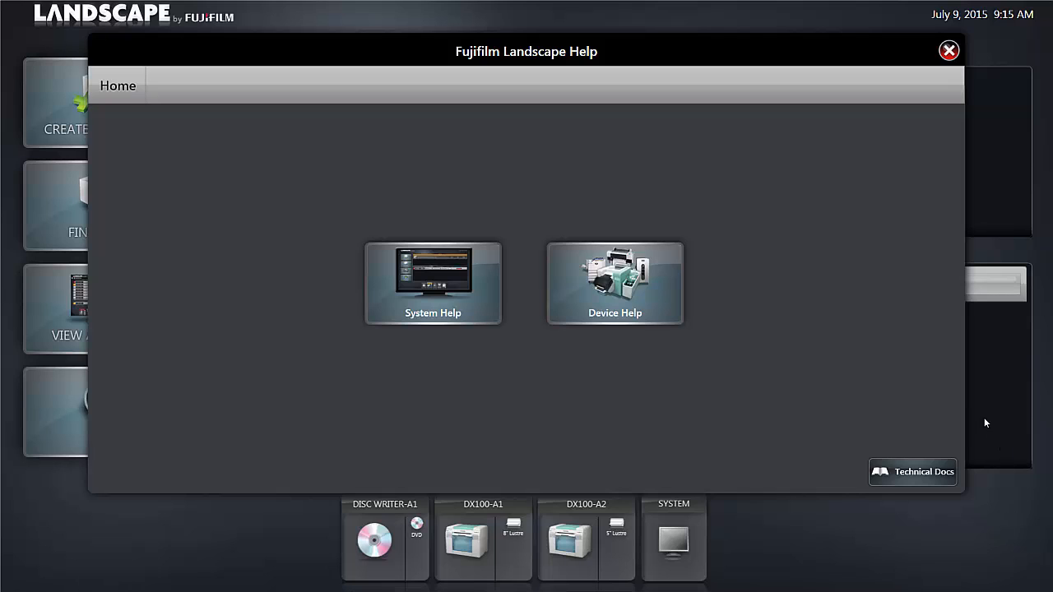
mouse_move(937, 477)
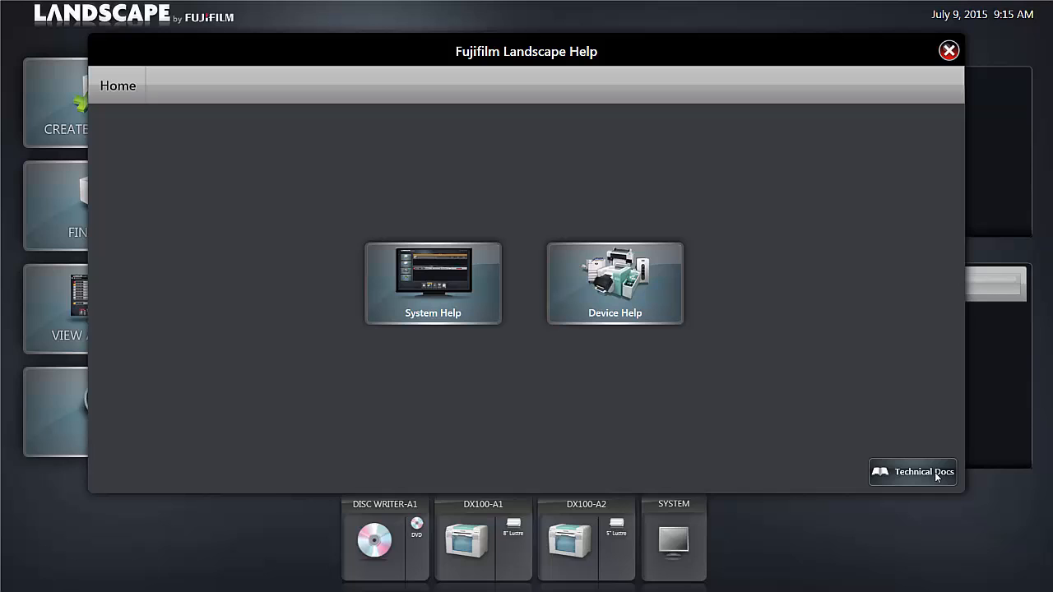
mouse_move(913, 475)
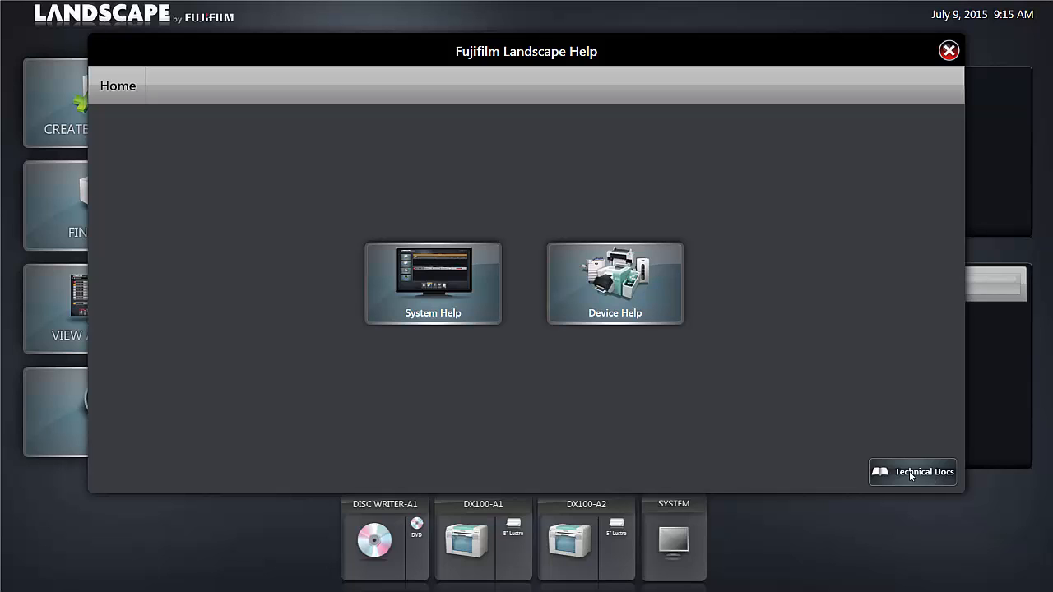
click(913, 471)
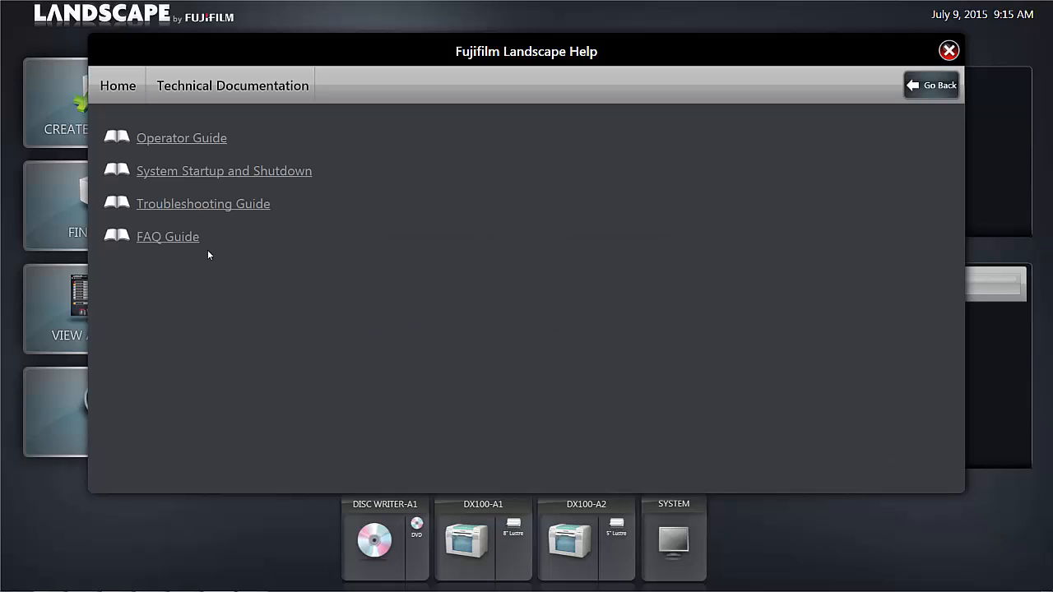
mouse_move(197, 145)
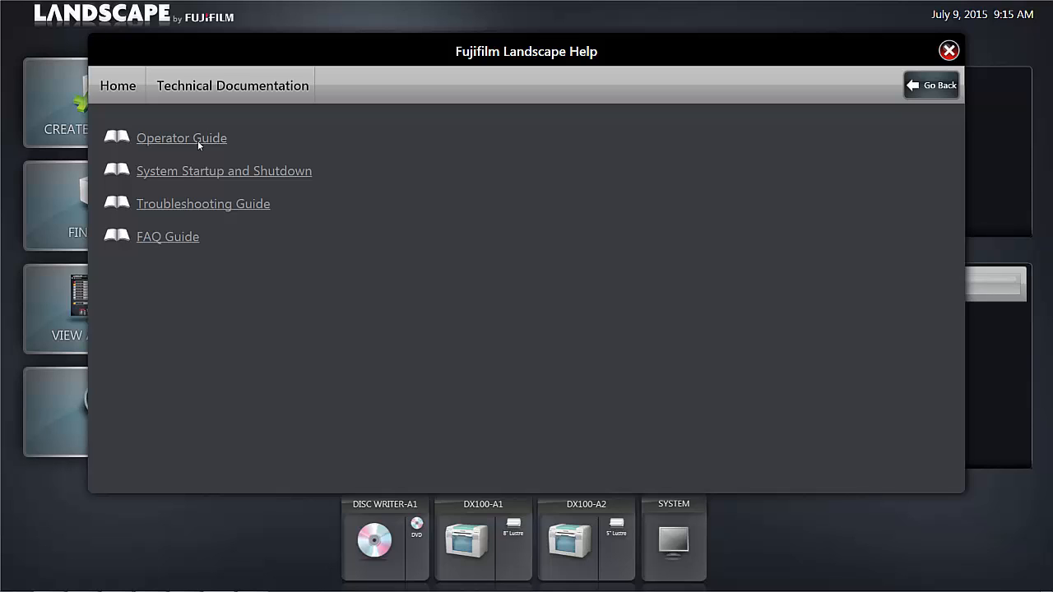
Step: View the Operator Guide PDF down to page 5, Chapter 1: Getting Started
click(181, 138)
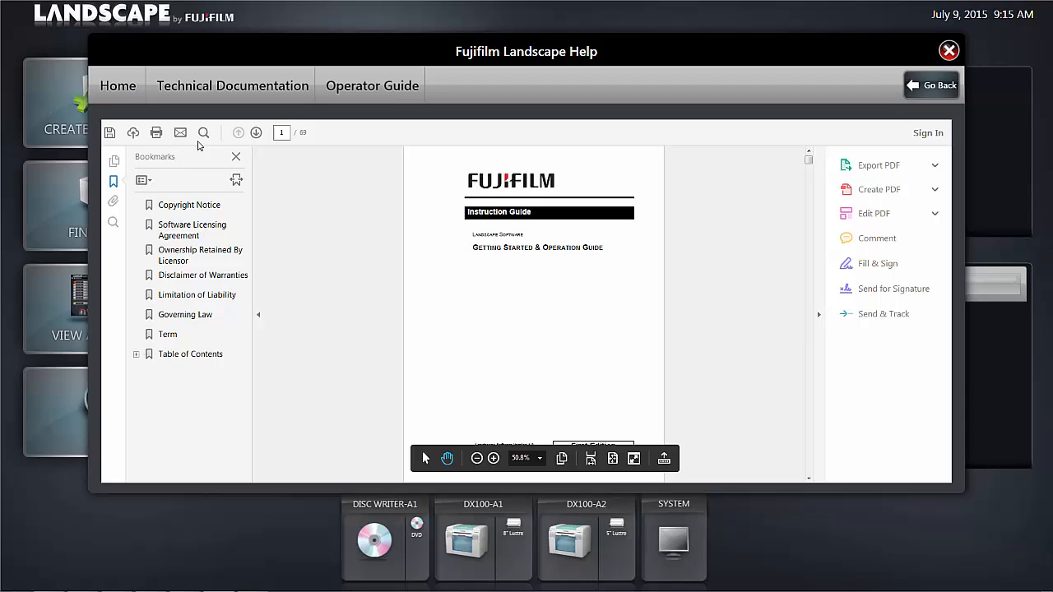
scroll(down, 3)
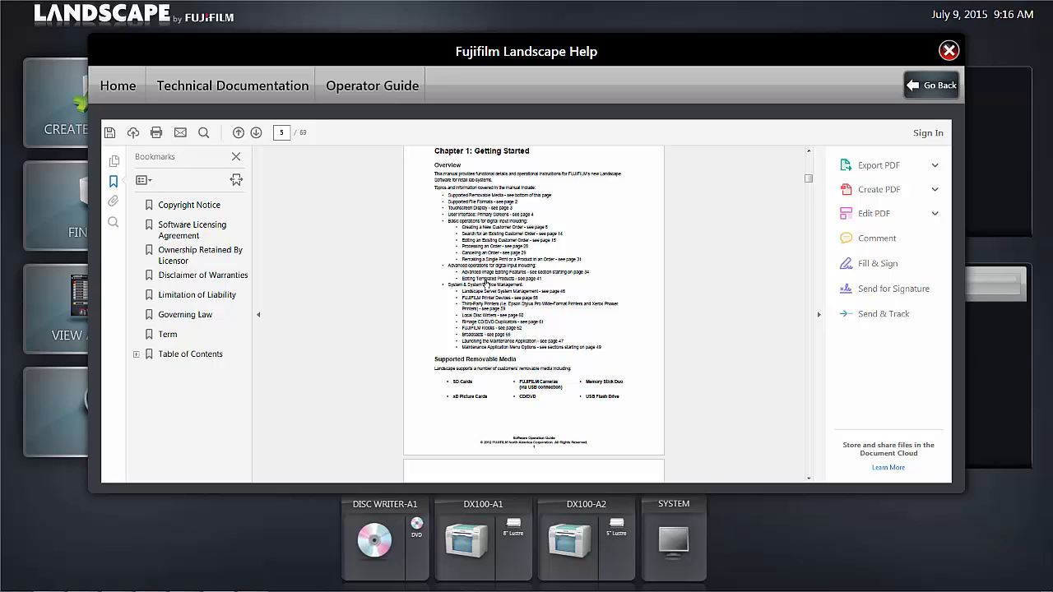
mouse_move(763, 295)
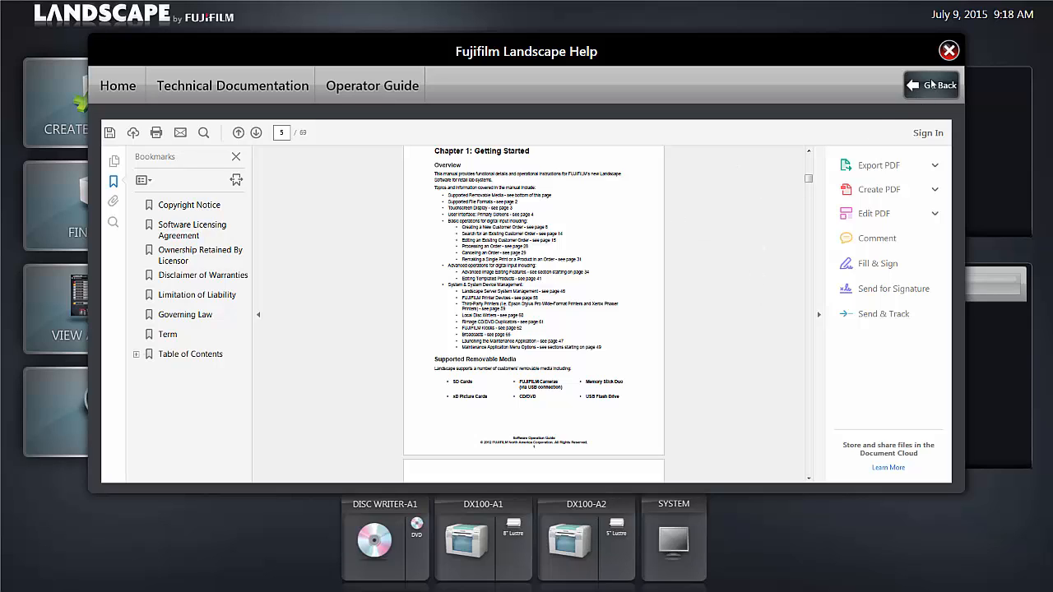
Step: Go back to the technical documentation list and close Help to reach the main dashboard
click(232, 84)
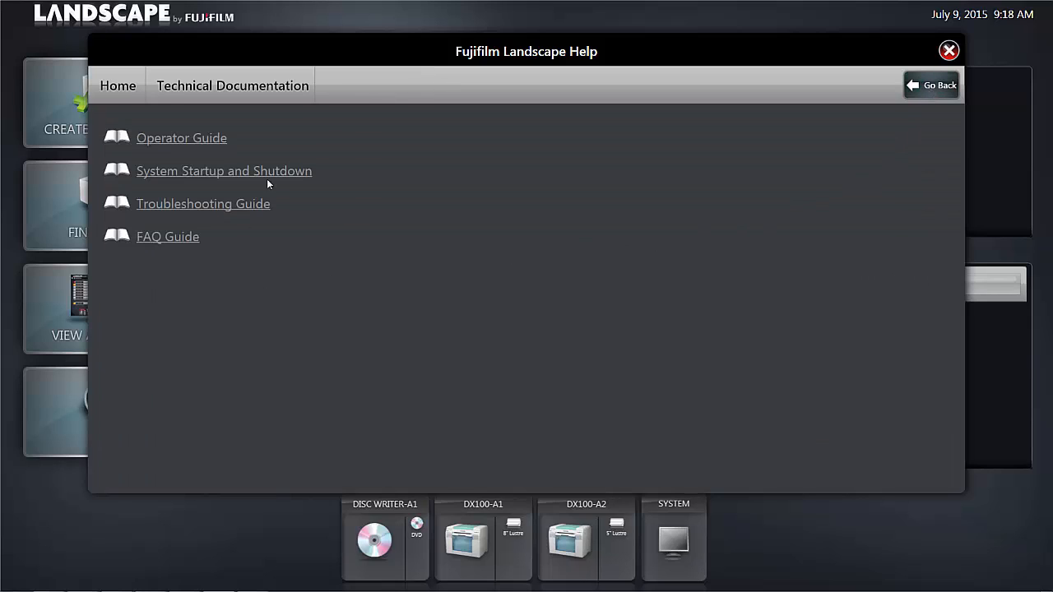
mouse_move(910, 62)
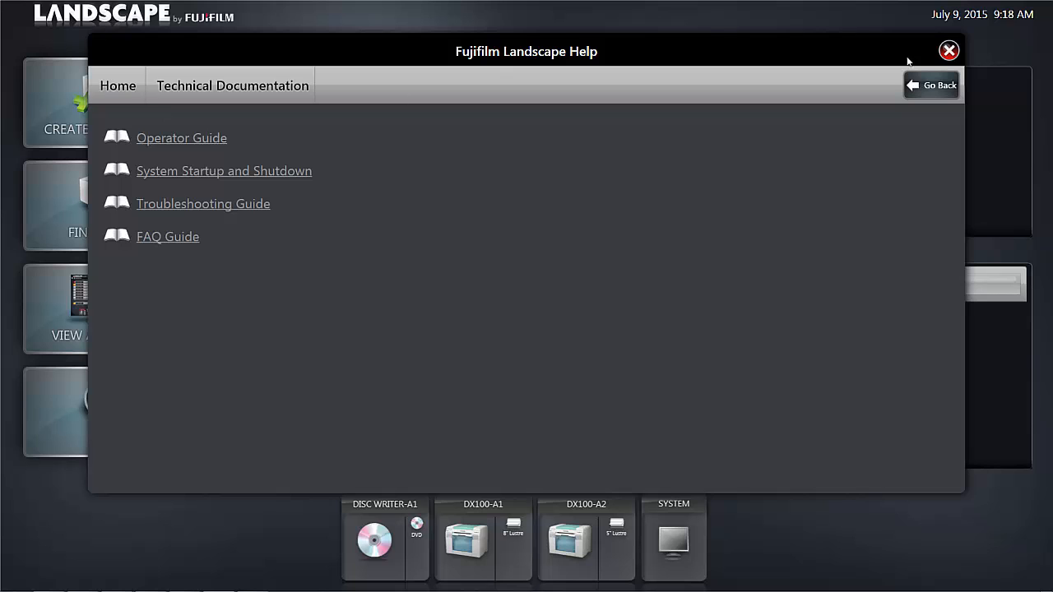
click(949, 50)
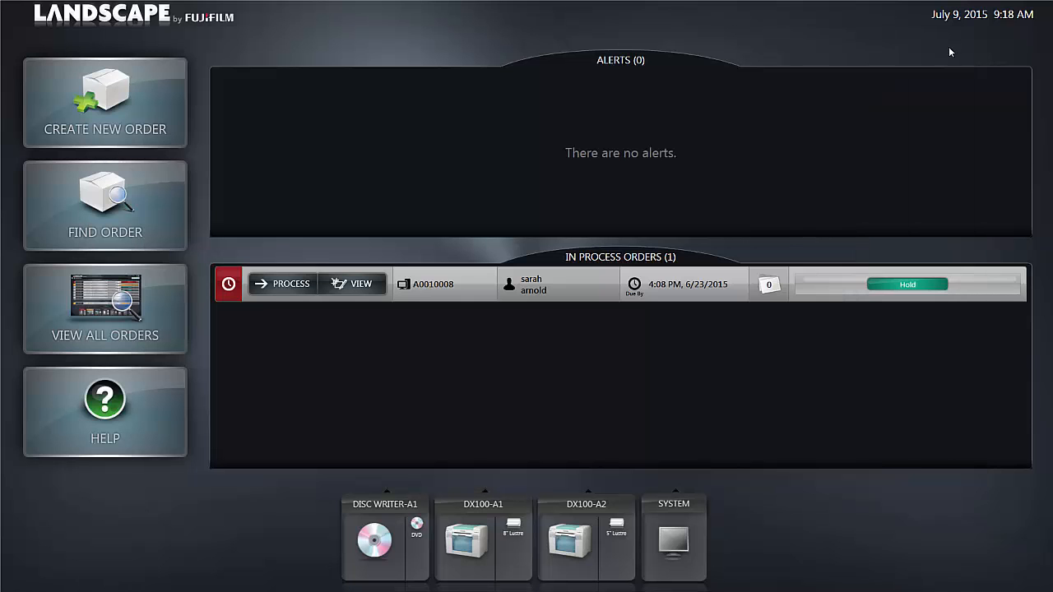